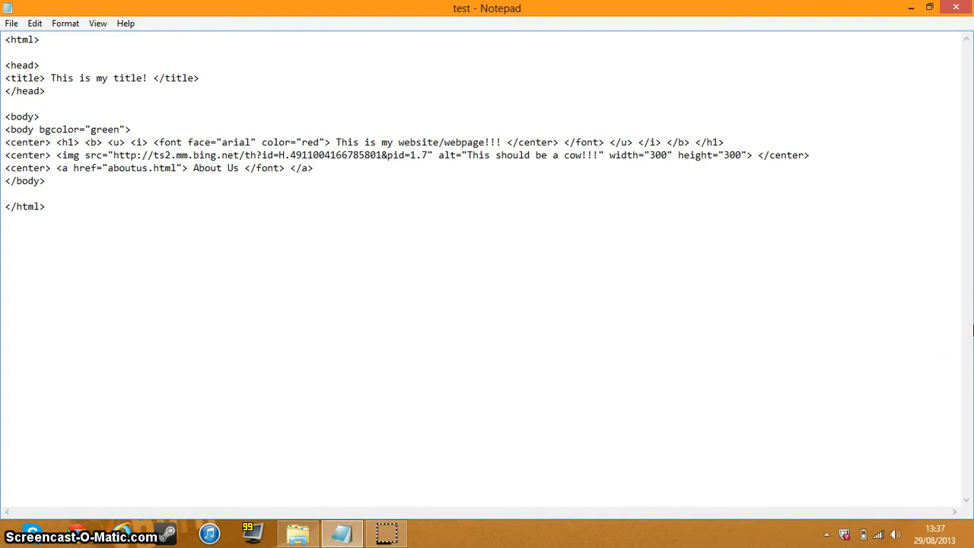
Put the cursor at the end of the About Us link line to add a blank line before </body>.
{"action": "left_click", "coordinate": [312, 168]}
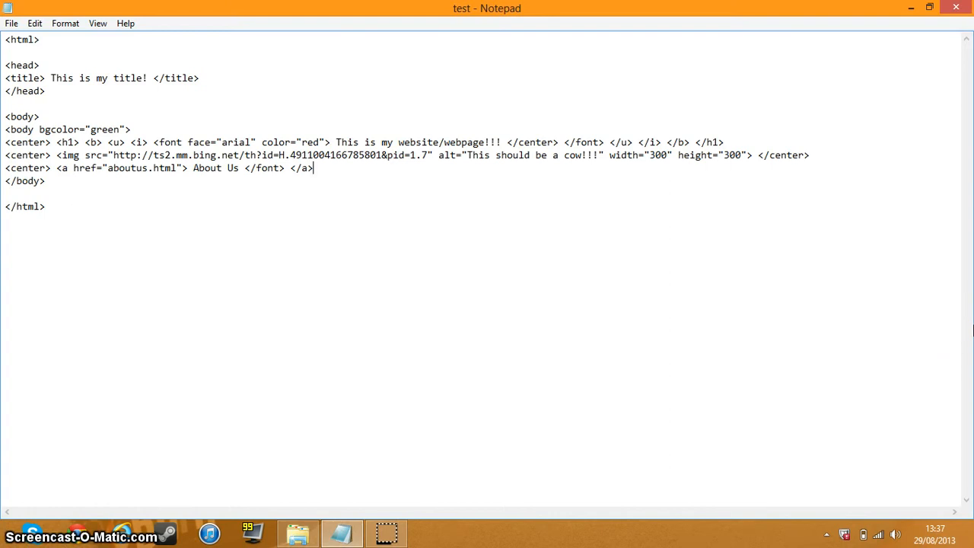
{"action": "mouse_move", "coordinate": [808, 370]}
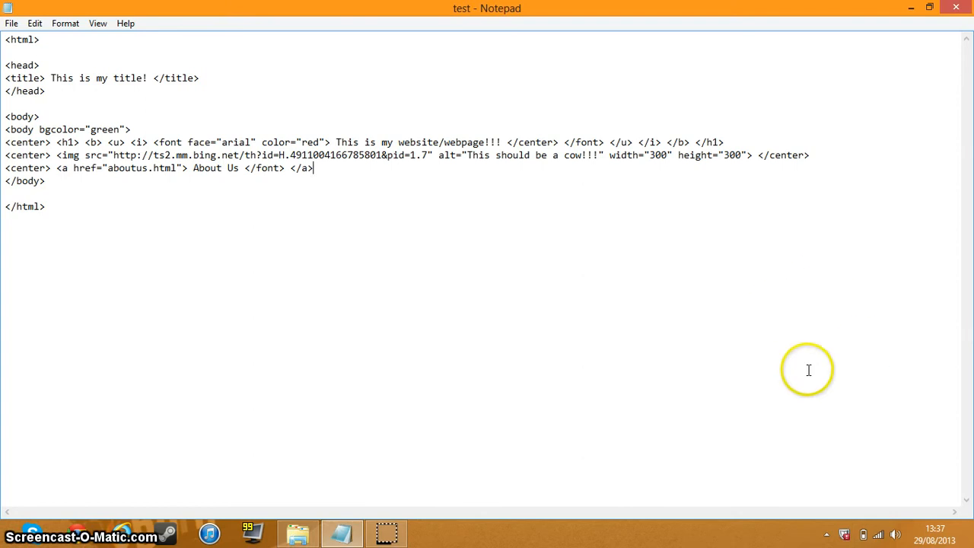
{"action": "mouse_move", "coordinate": [666, 375]}
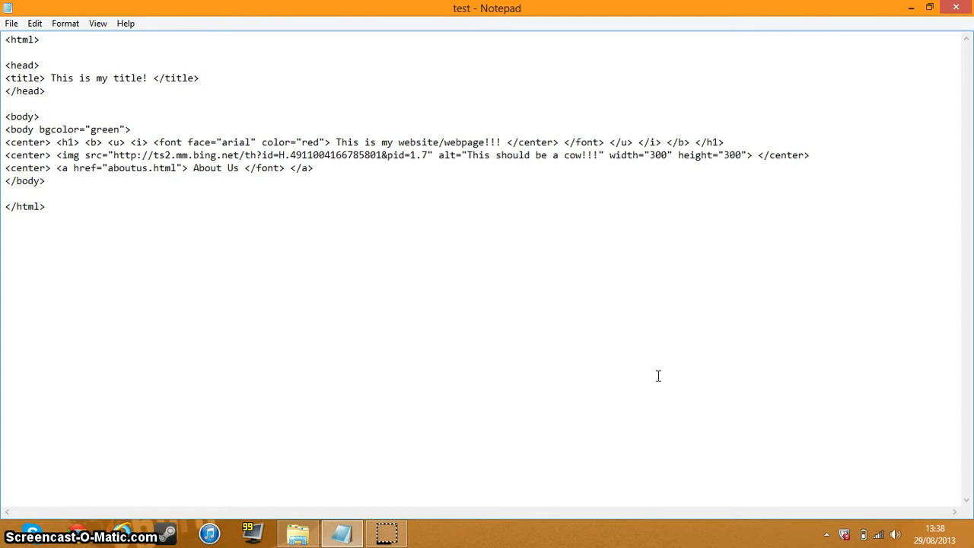
{"action": "left_click", "coordinate": [313, 167]}
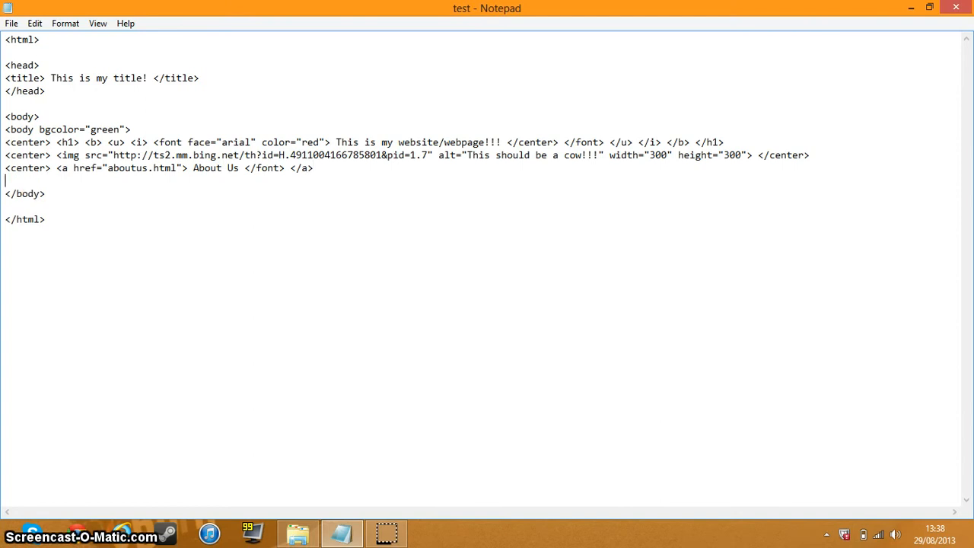
Type the opening tag <marquee behavior="slide" direction="left">.
{"action": "type", "text": "<mar"}
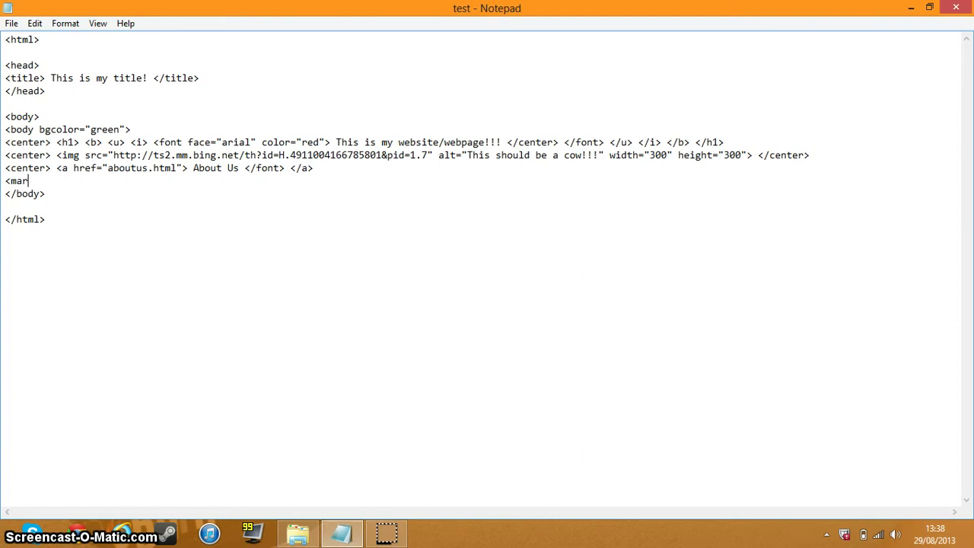
{"action": "type", "text": "quee"}
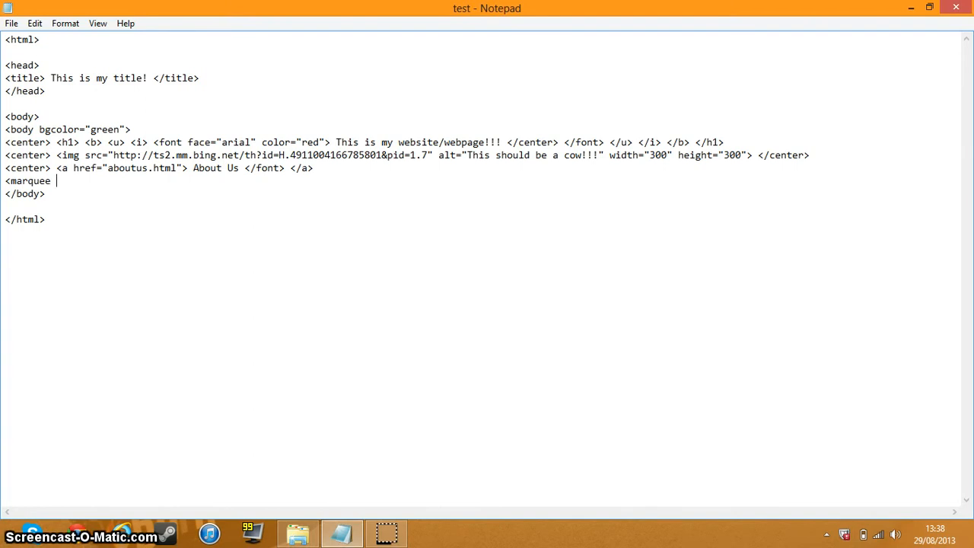
{"action": "type", "text": "beha"}
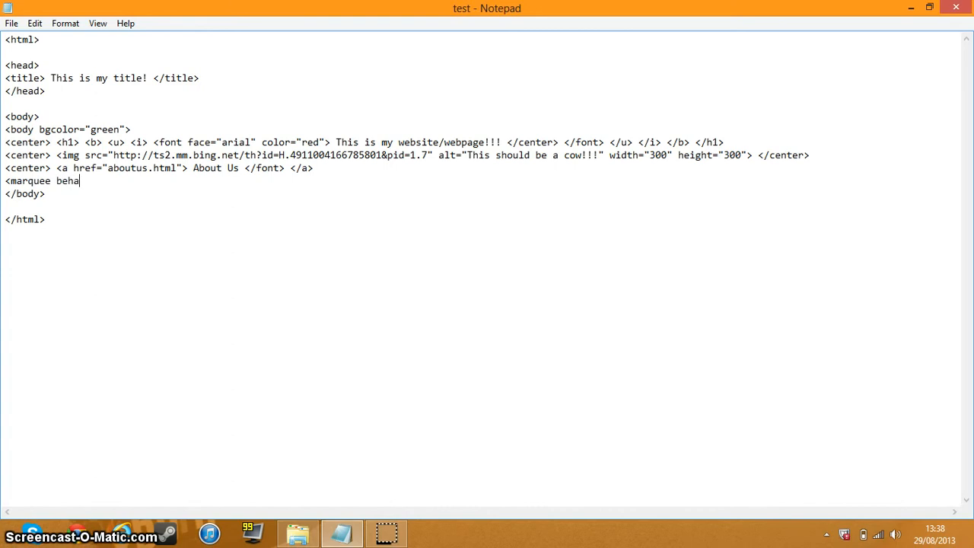
{"action": "type", "text": "vior"}
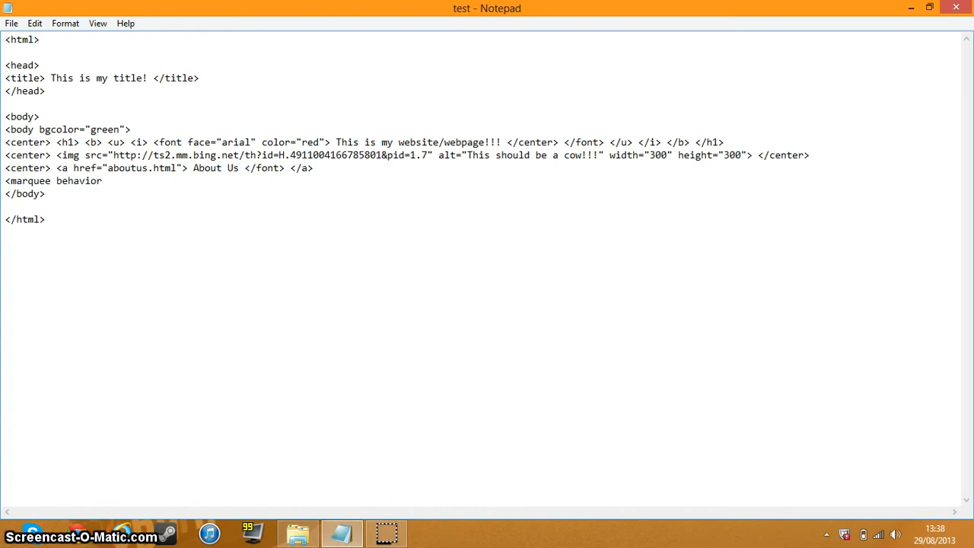
{"action": "type", "text": "="}
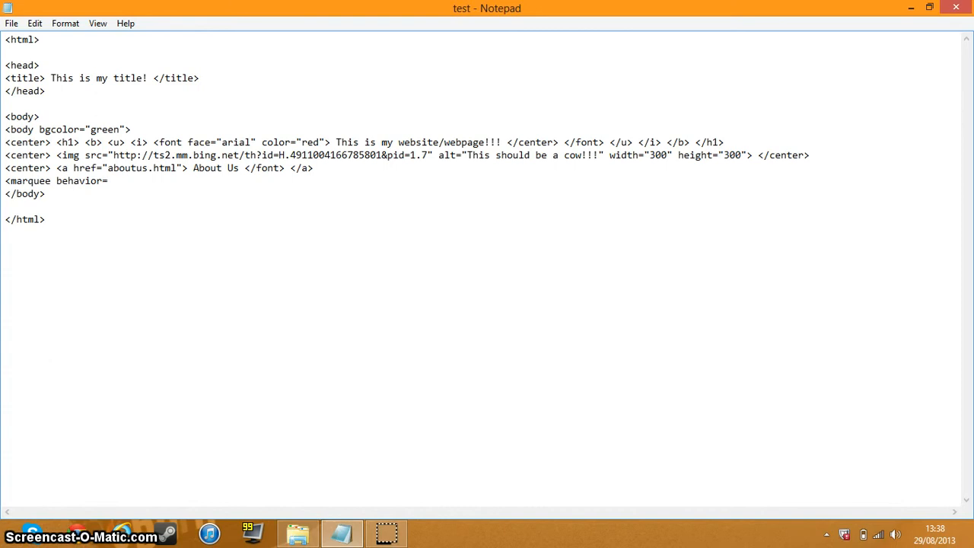
{"action": "type", "text": "\"slide"}
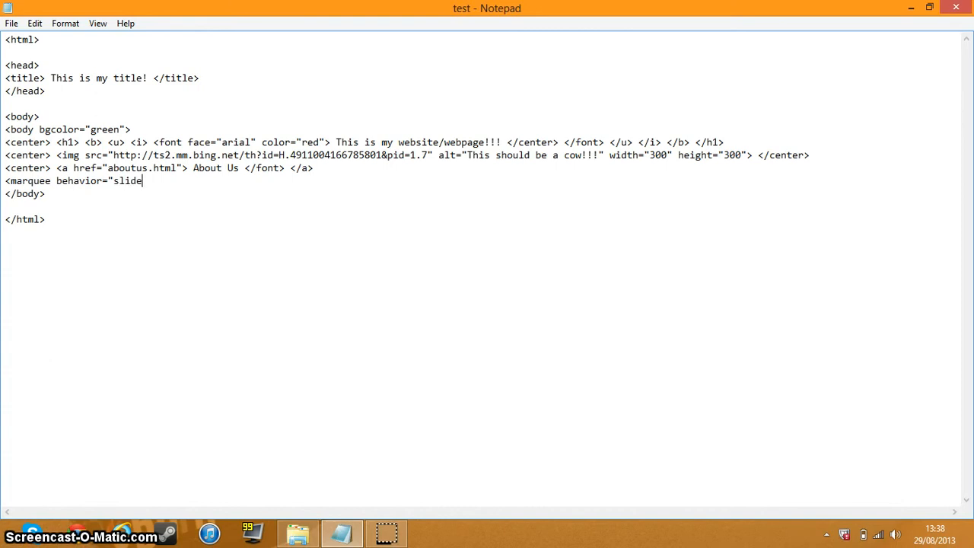
{"action": "type", "text": "\""}
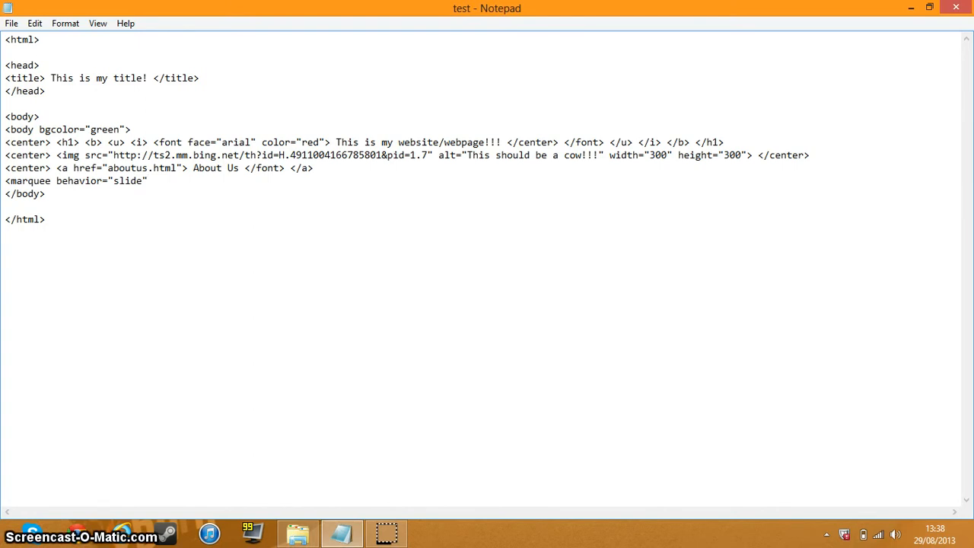
{"action": "type", "text": "direction"}
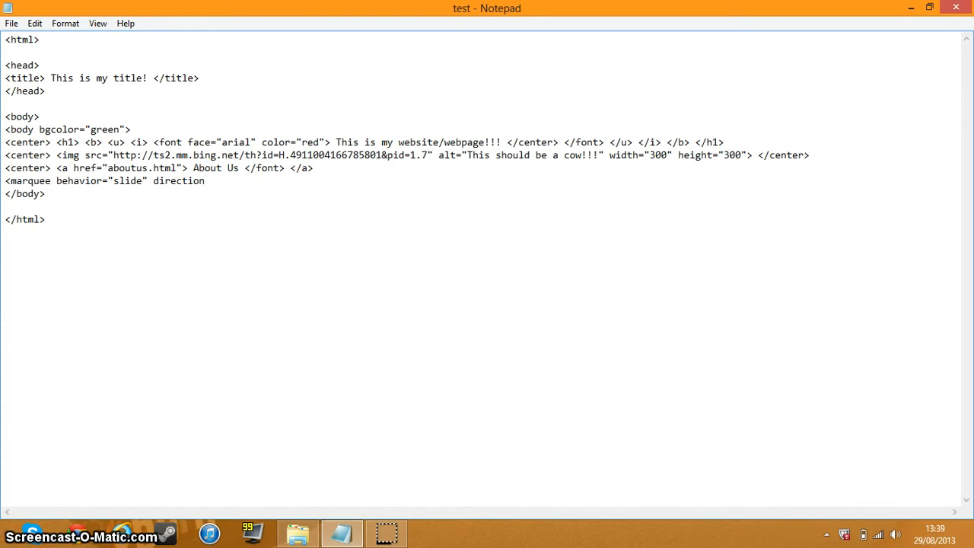
{"action": "type", "text": "=\"left"}
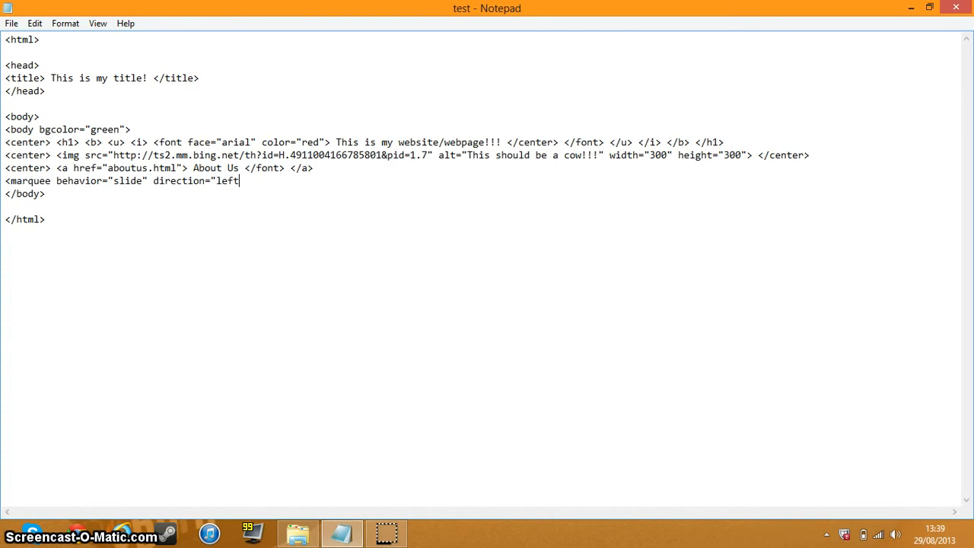
{"action": "type", "text": "\""}
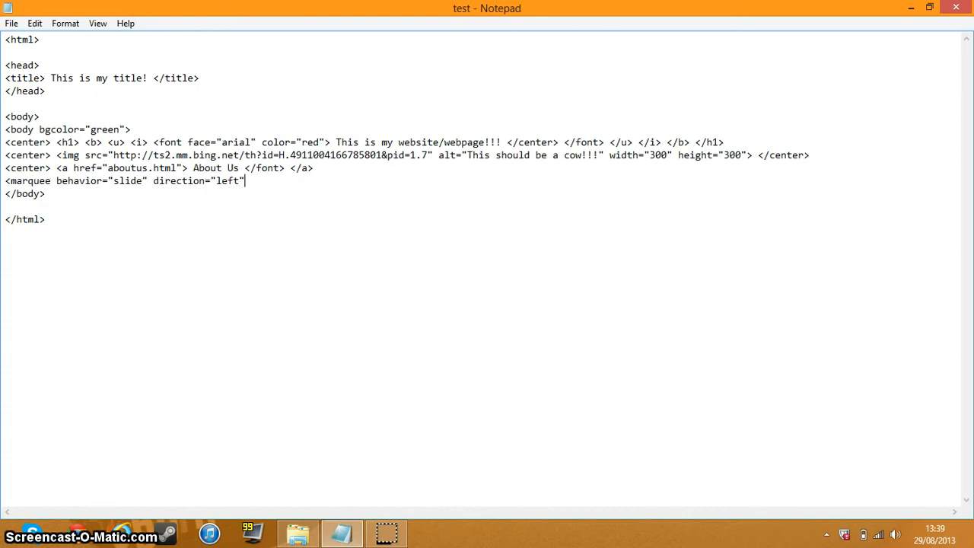
{"action": "type", "text": ">"}
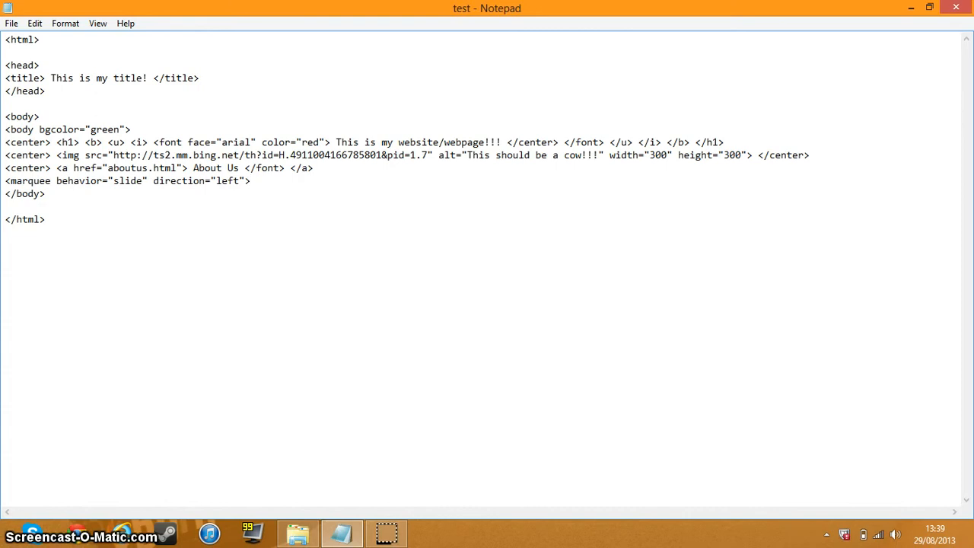
Add the text Sloth and the closing </marquee> tag, then go to the Documents folder.
{"action": "left_click", "coordinate": [256, 180]}
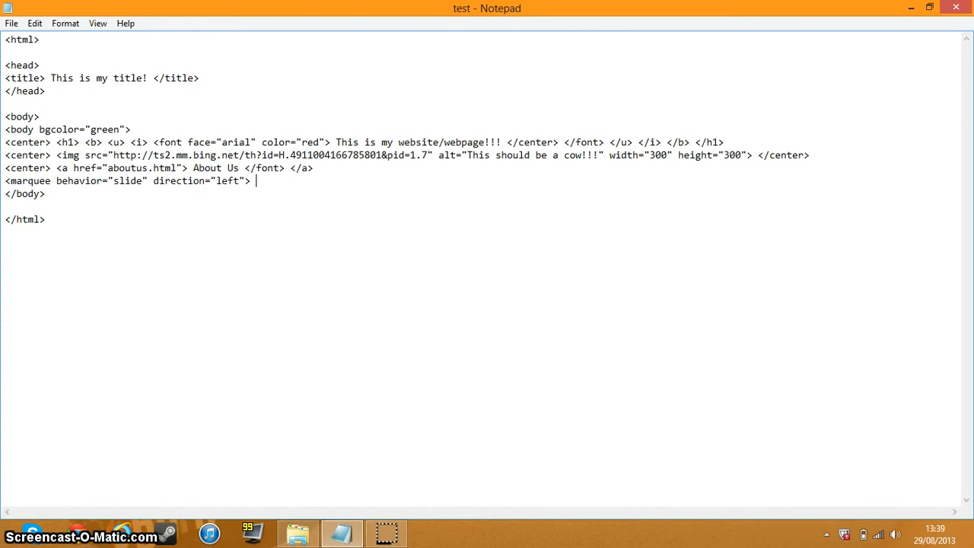
{"action": "type", "text": "Sloth"}
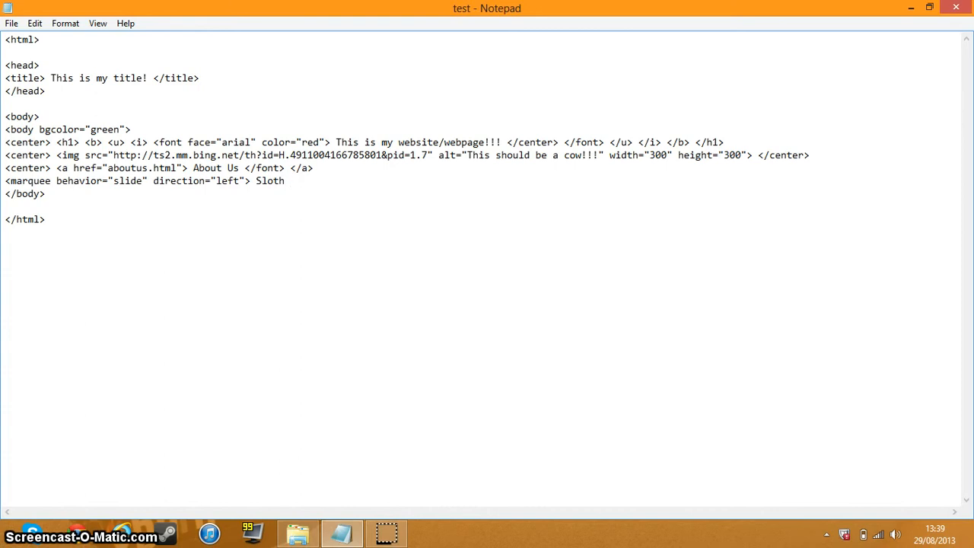
{"action": "type", "text": "</ma"}
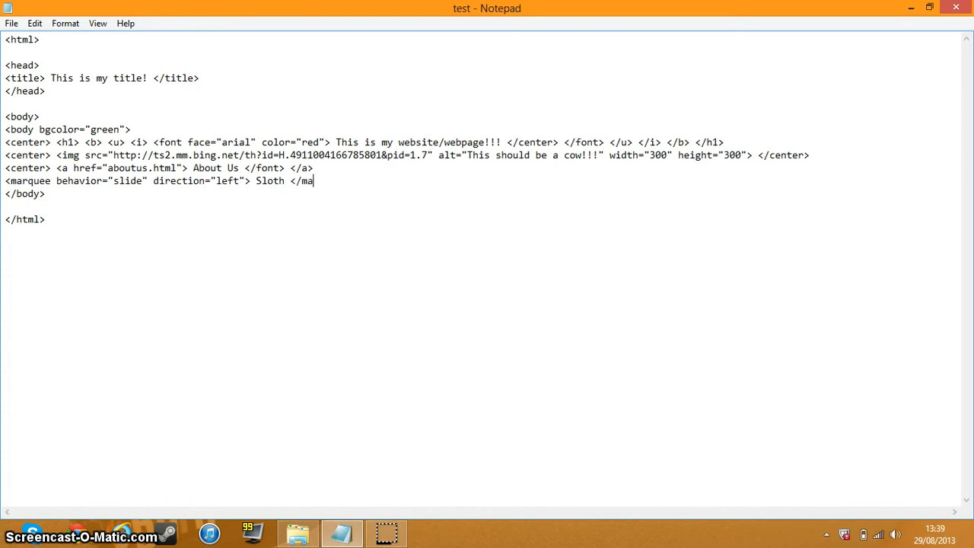
{"action": "type", "text": "quee>"}
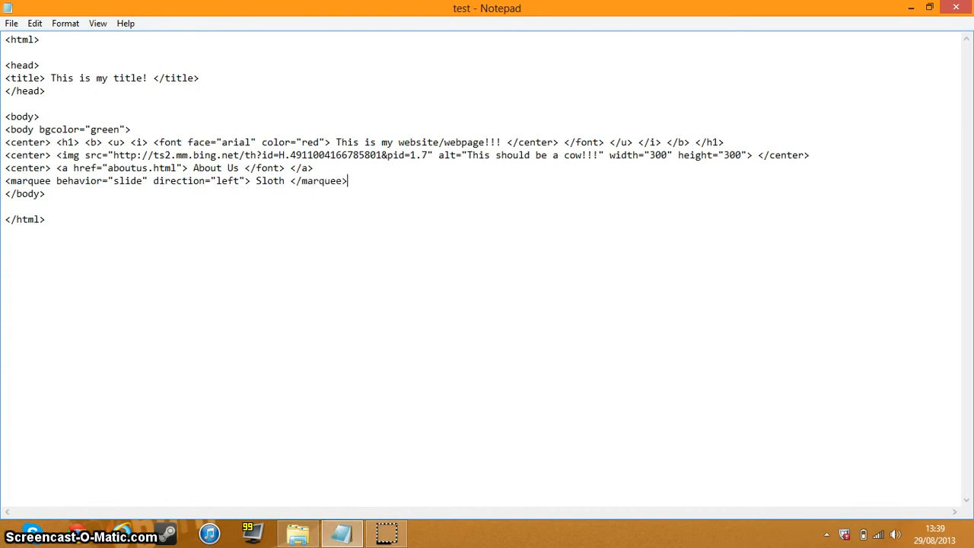
{"action": "left_click", "coordinate": [11, 23]}
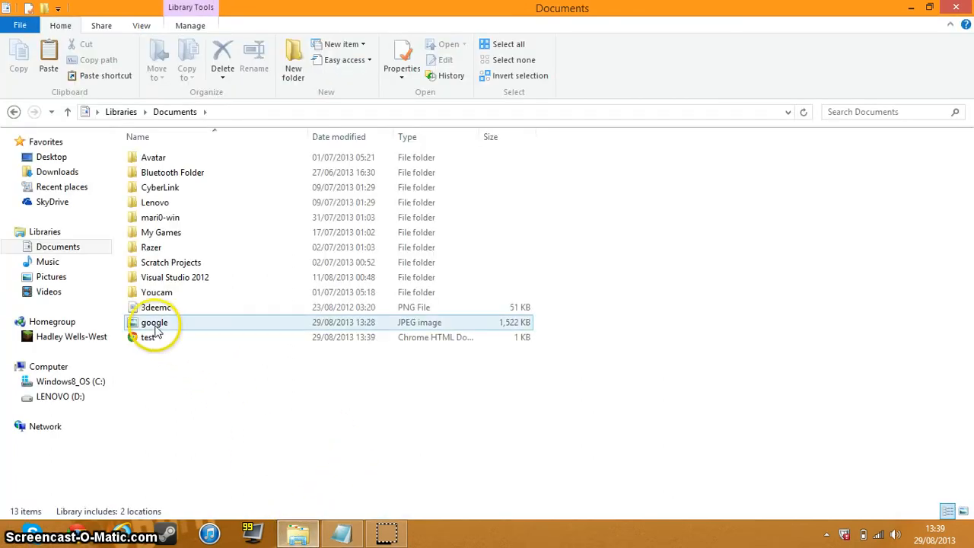
Open test.html in Chrome to see the Sloth text on the green page.
{"action": "double_click", "coordinate": [149, 337]}
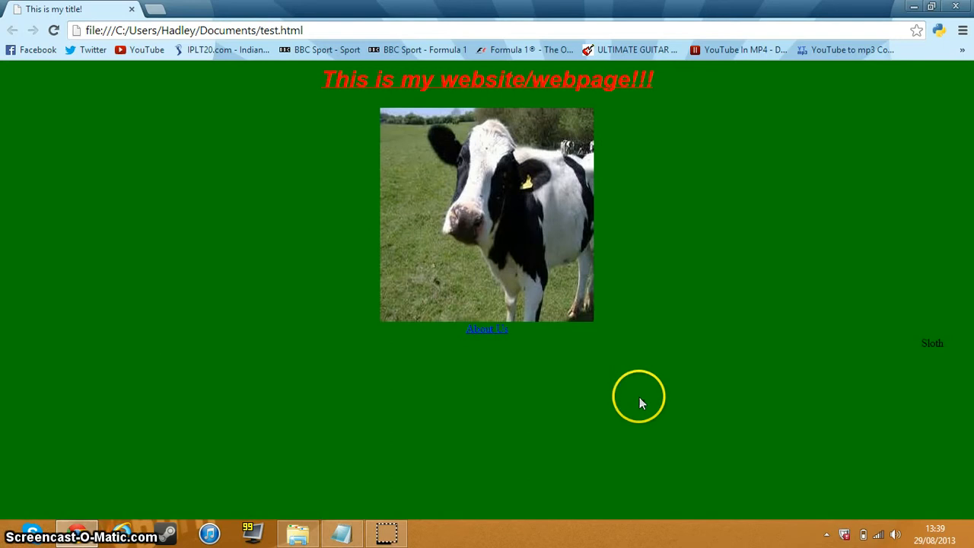
{"action": "mouse_move", "coordinate": [840, 347]}
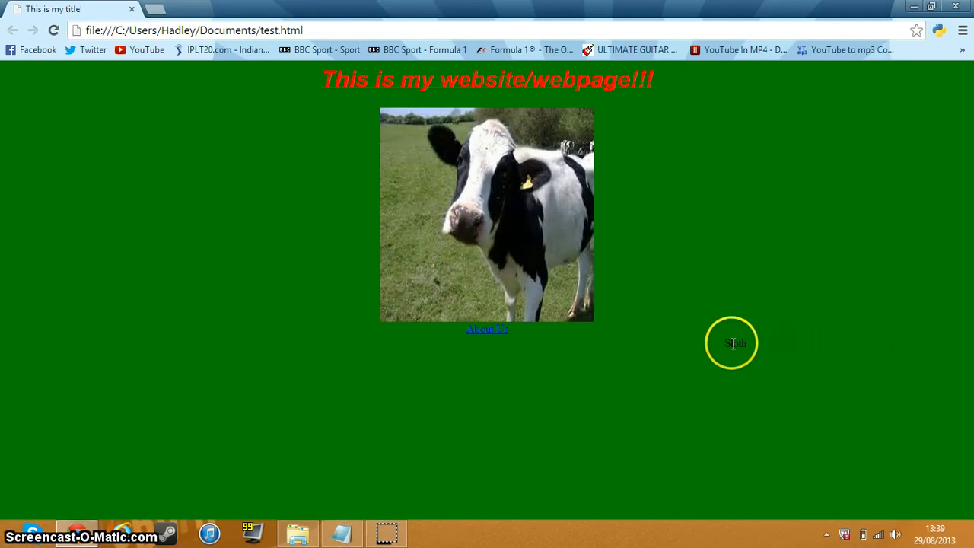
{"action": "mouse_move", "coordinate": [605, 352]}
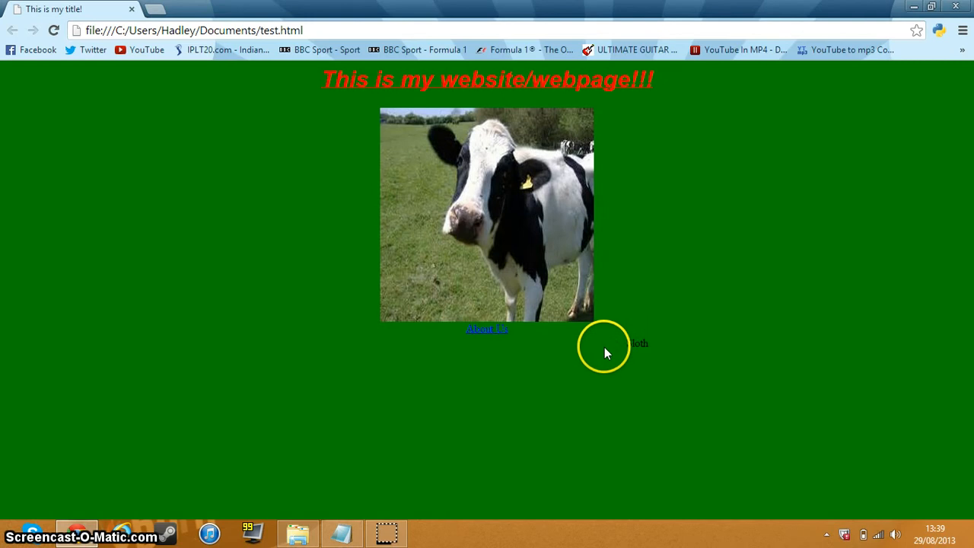
{"action": "mouse_move", "coordinate": [544, 363]}
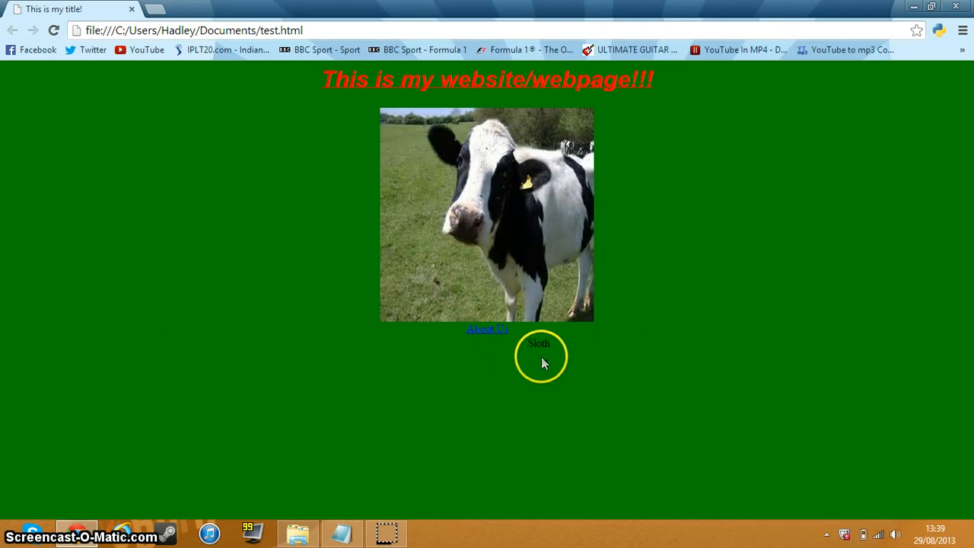
{"action": "mouse_move", "coordinate": [417, 344]}
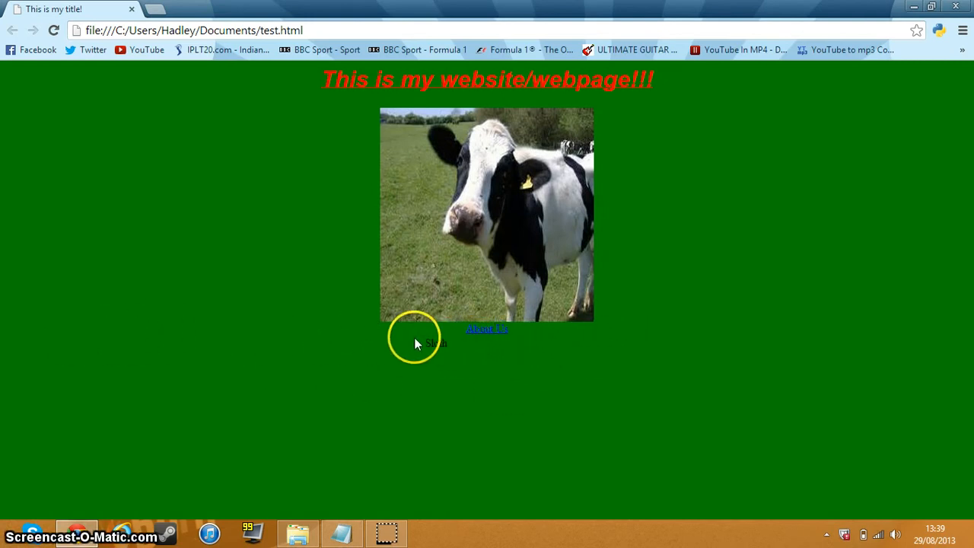
{"action": "mouse_move", "coordinate": [337, 341]}
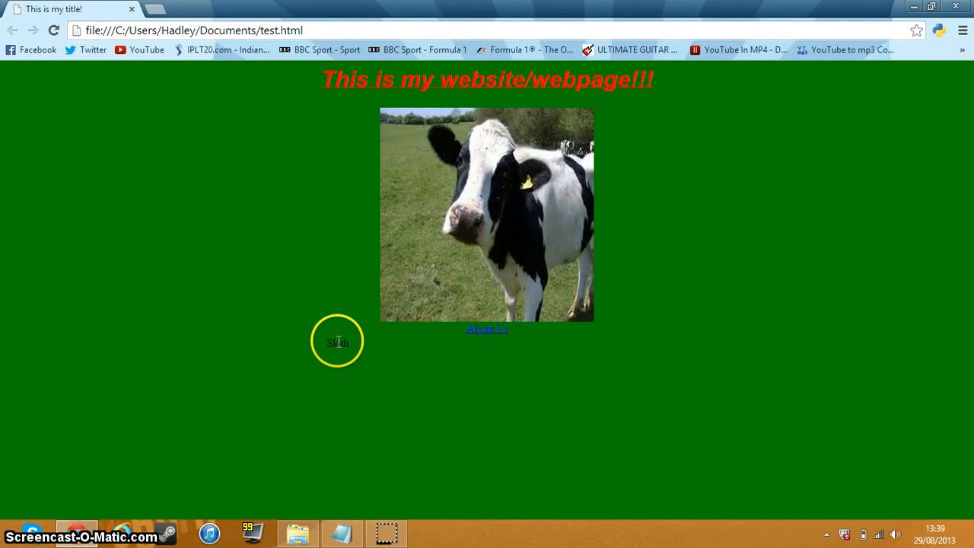
{"action": "mouse_move", "coordinate": [238, 341]}
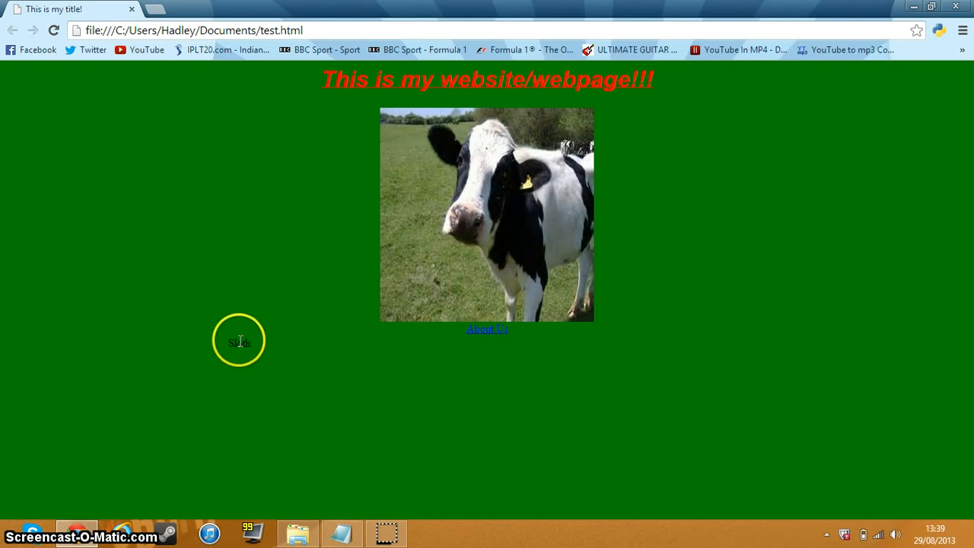
{"action": "mouse_move", "coordinate": [197, 387]}
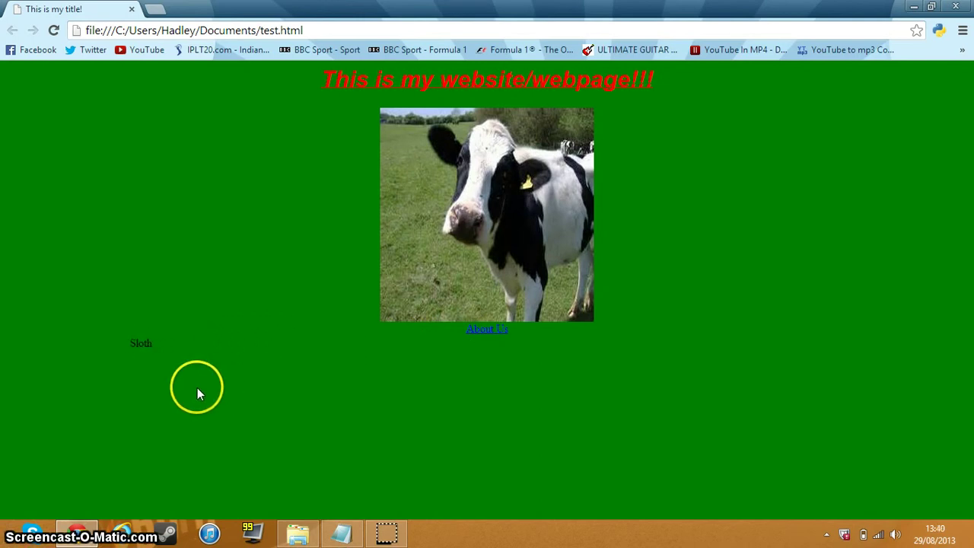
{"action": "mouse_move", "coordinate": [168, 383]}
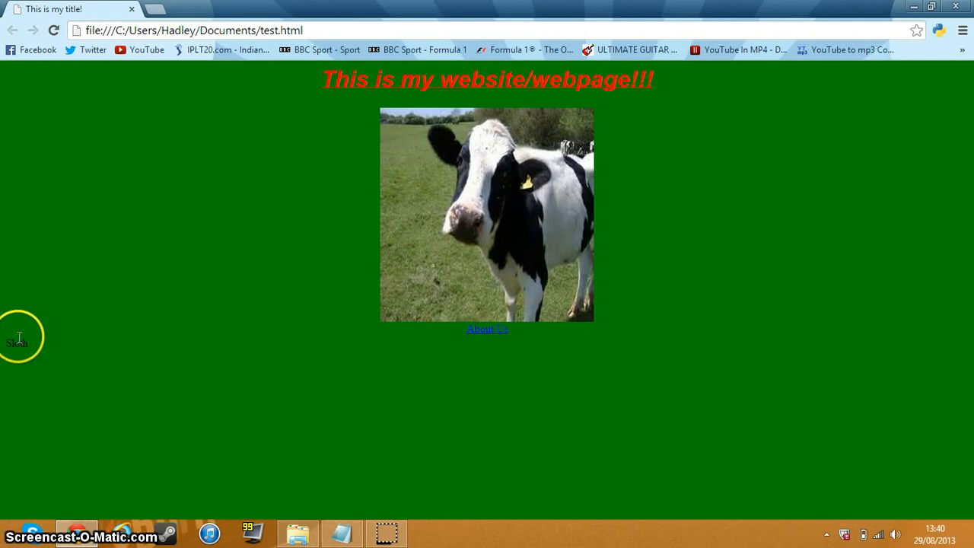
{"action": "mouse_move", "coordinate": [160, 196]}
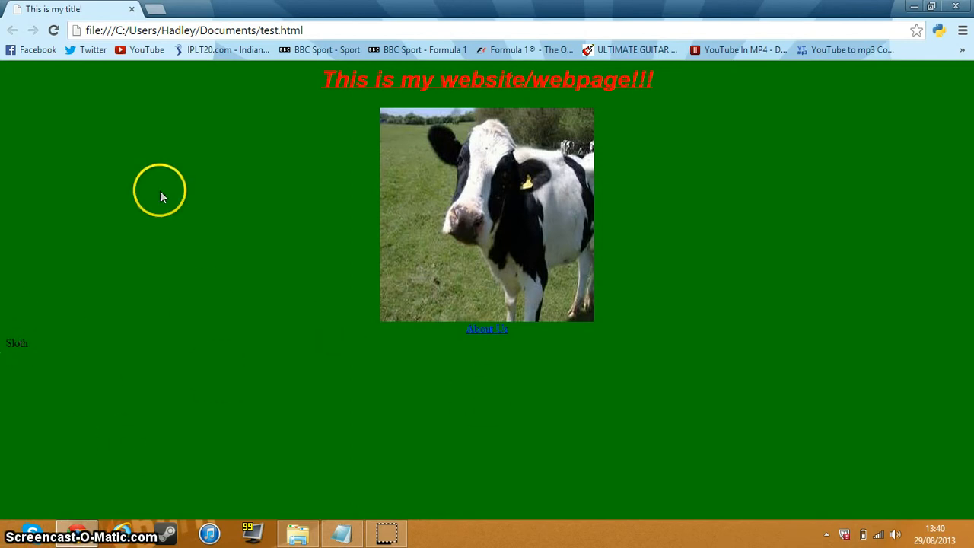
{"action": "mouse_move", "coordinate": [55, 360]}
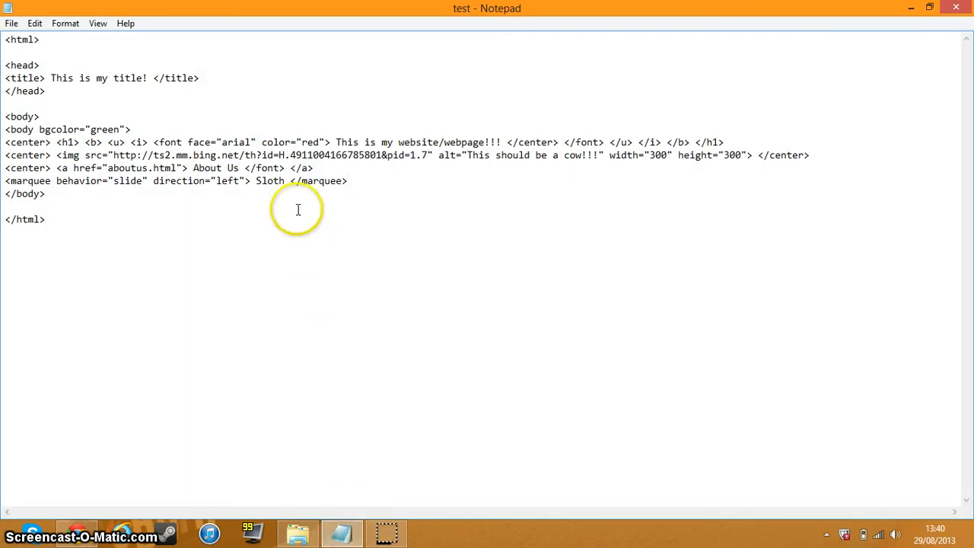
Replace the word Sloth in the marquee with an img tag for sloth.jpg.
{"action": "double_click", "coordinate": [269, 181]}
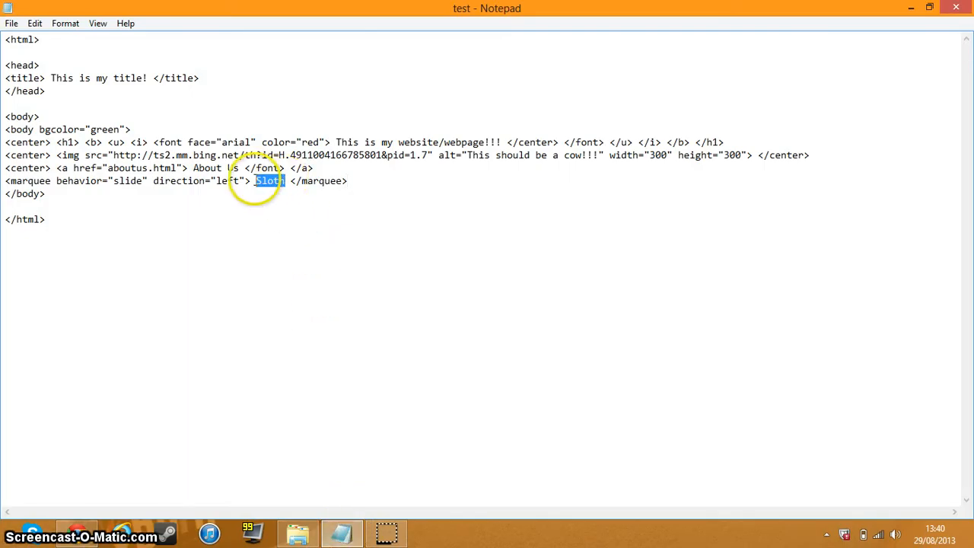
{"action": "key", "text": "Delete"}
{"action": "type", "text": "<"}
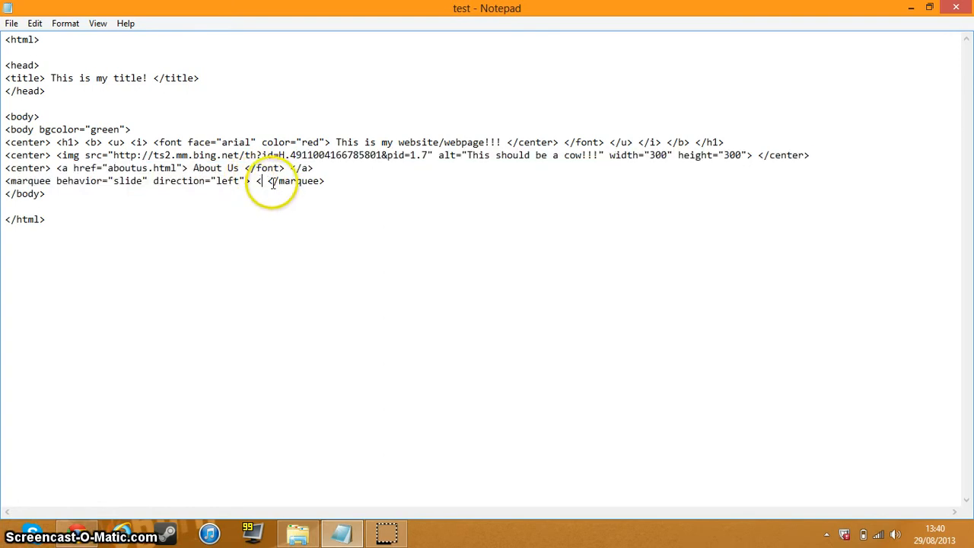
{"action": "type", "text": "img src="}
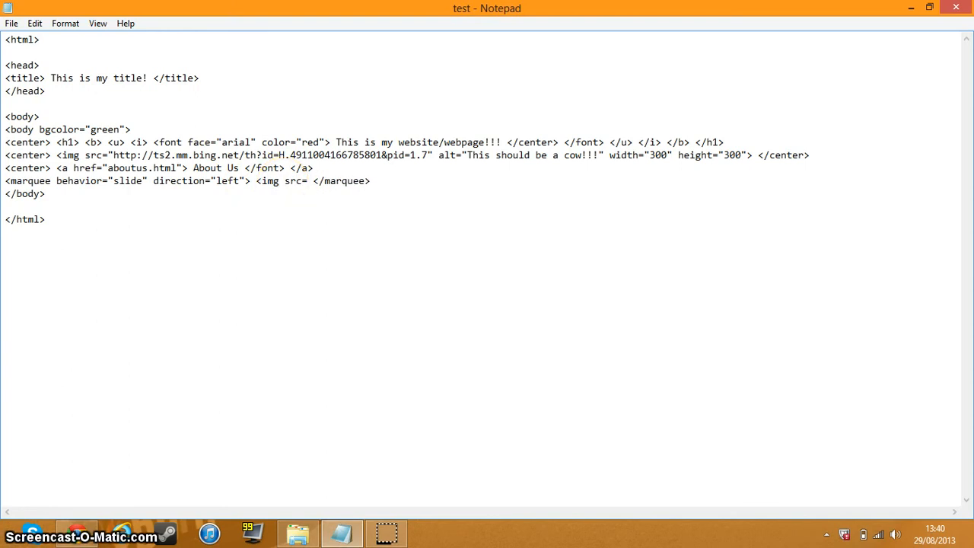
{"action": "type", "text": "\""}
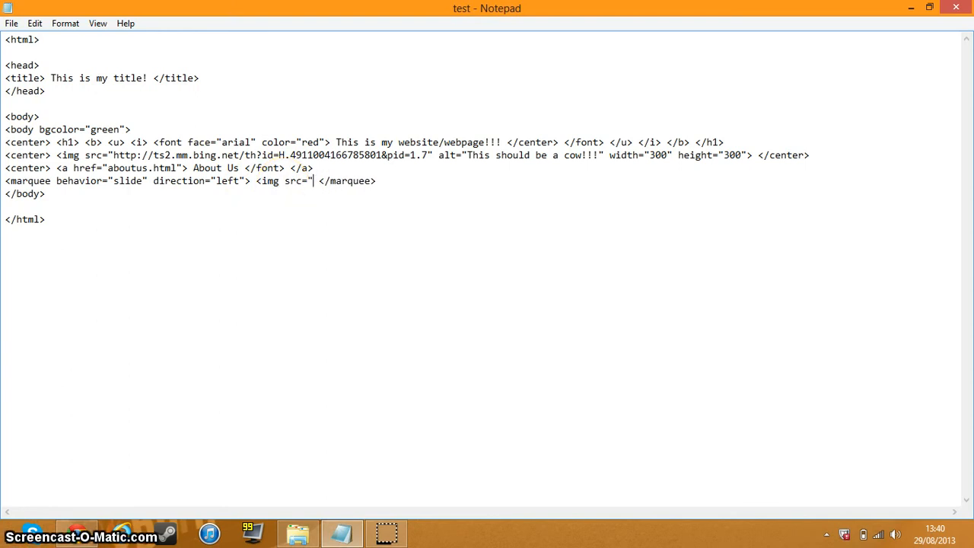
{"action": "type", "text": "sloth"}
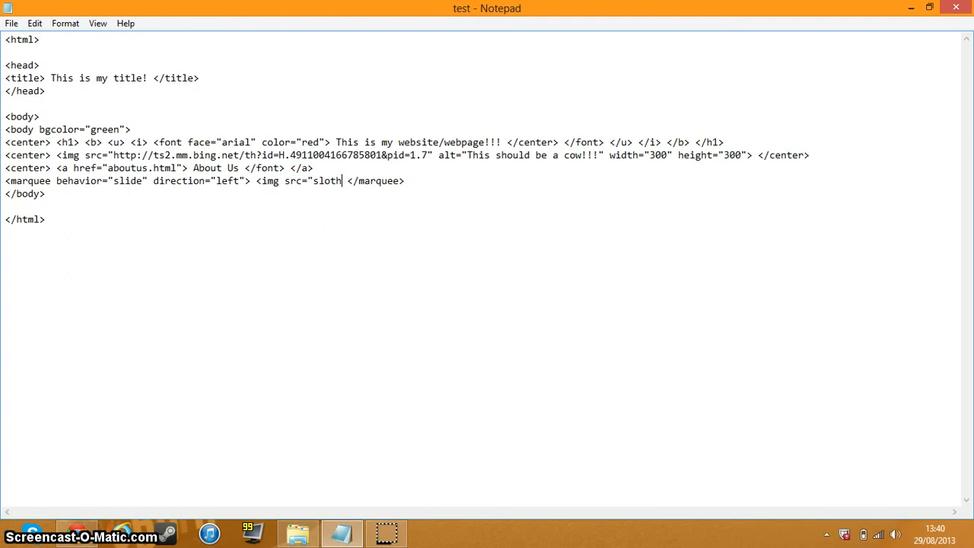
{"action": "type", "text": ".jpg\">"}
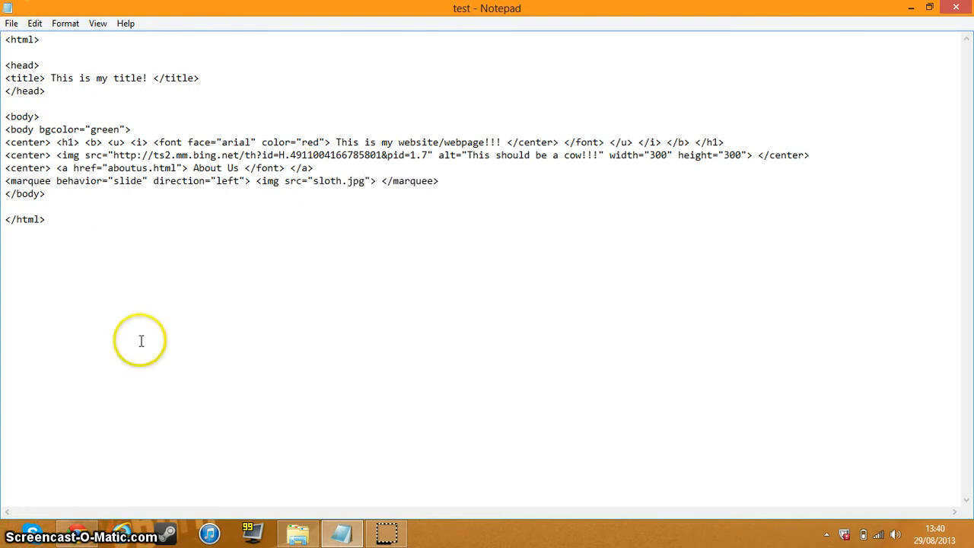
{"action": "left_click", "coordinate": [297, 531]}
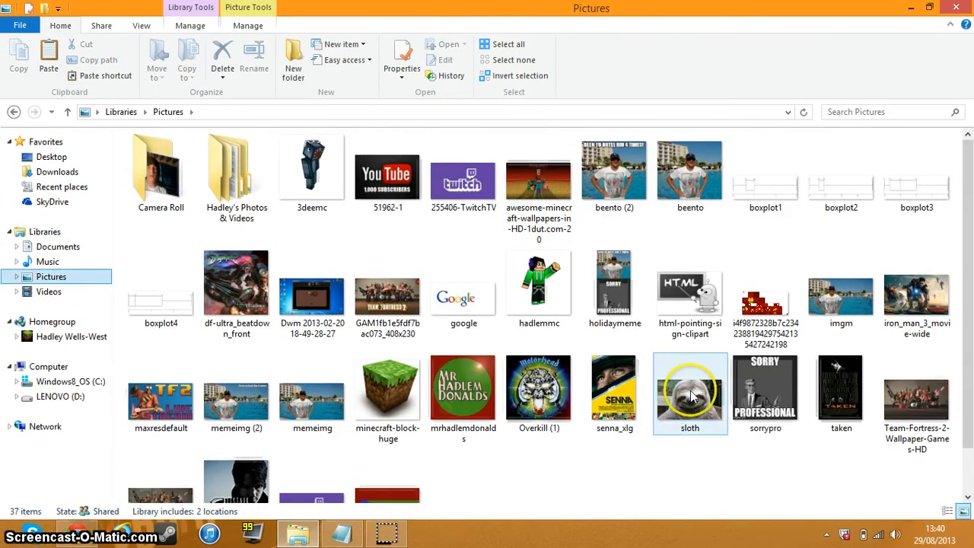
Select the sloth picture in Pictures, then go to the Documents library.
{"action": "left_click", "coordinate": [689, 392]}
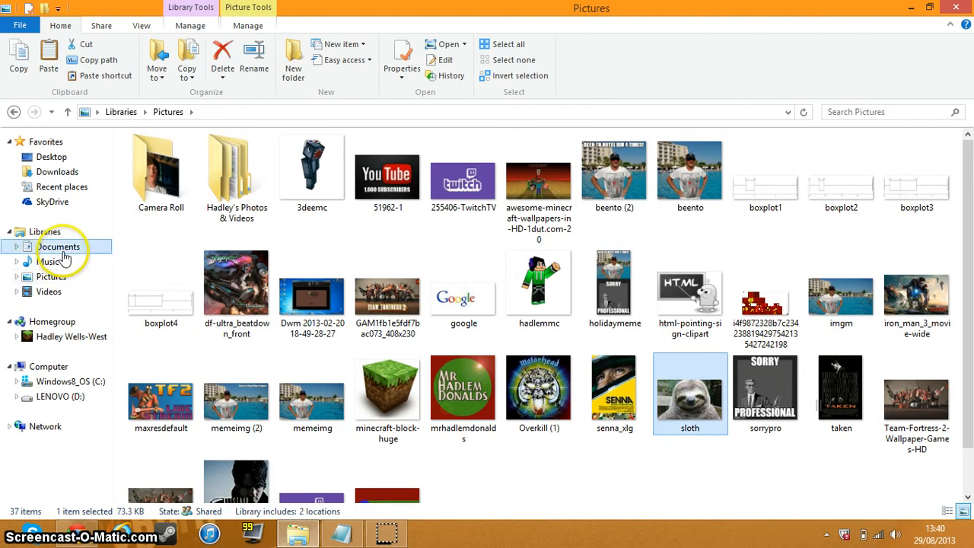
{"action": "left_click", "coordinate": [59, 246]}
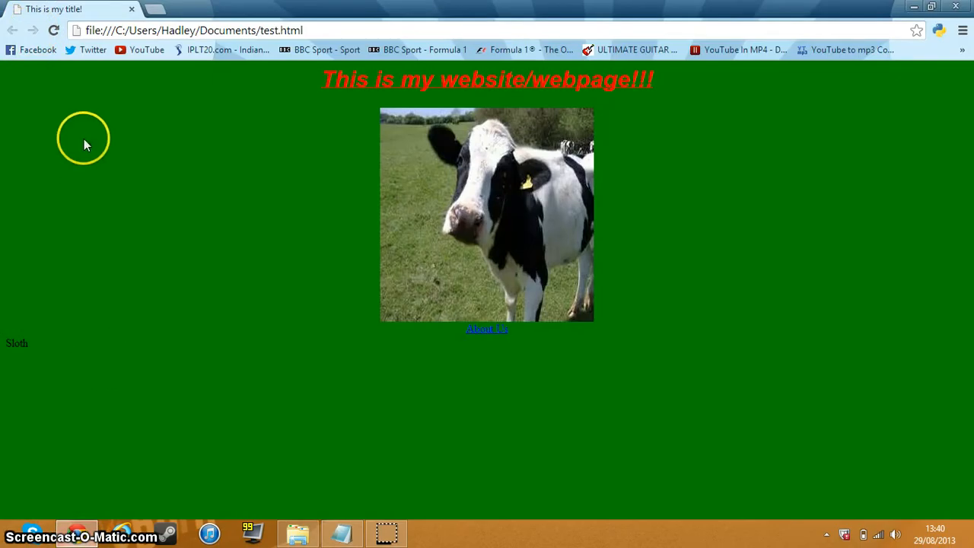
Scroll the test.html preview in Chrome to the Sloth text below the cow.
{"action": "scroll", "scroll_direction": "down", "scroll_amount": 3}
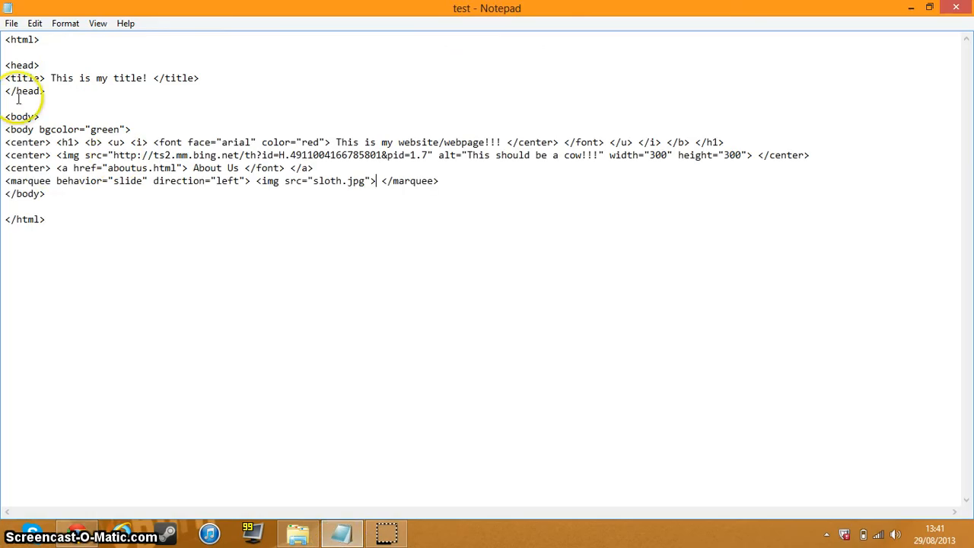
{"action": "mouse_move", "coordinate": [239, 181]}
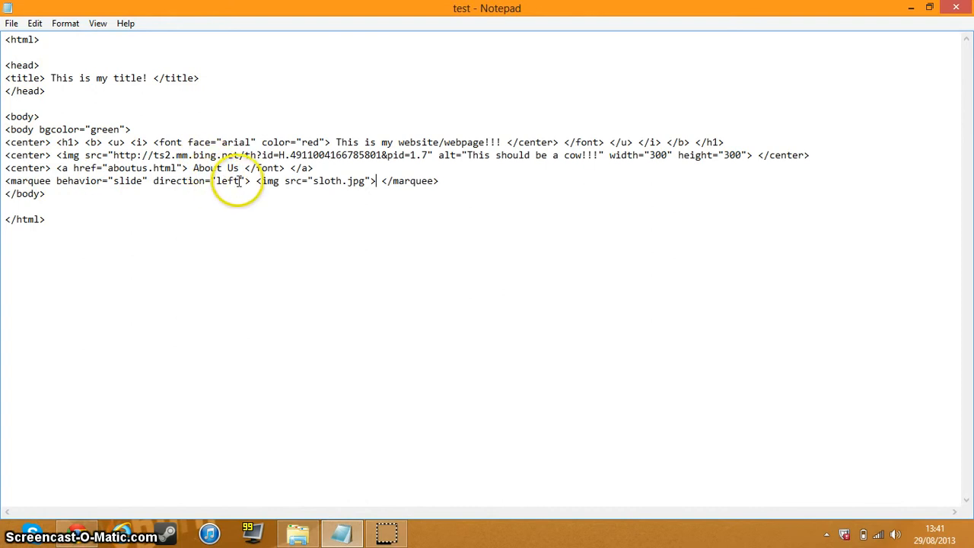
{"action": "mouse_move", "coordinate": [336, 57]}
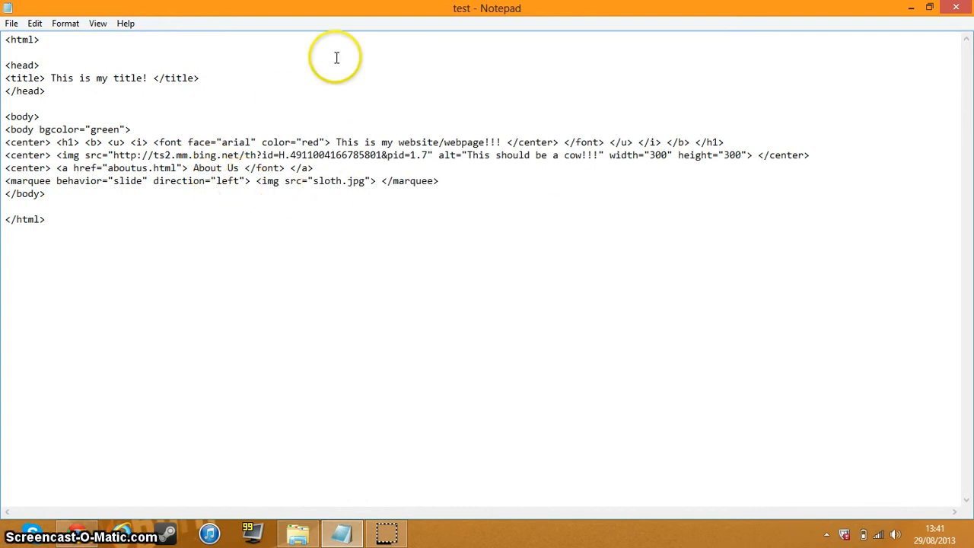
{"action": "mouse_move", "coordinate": [247, 203]}
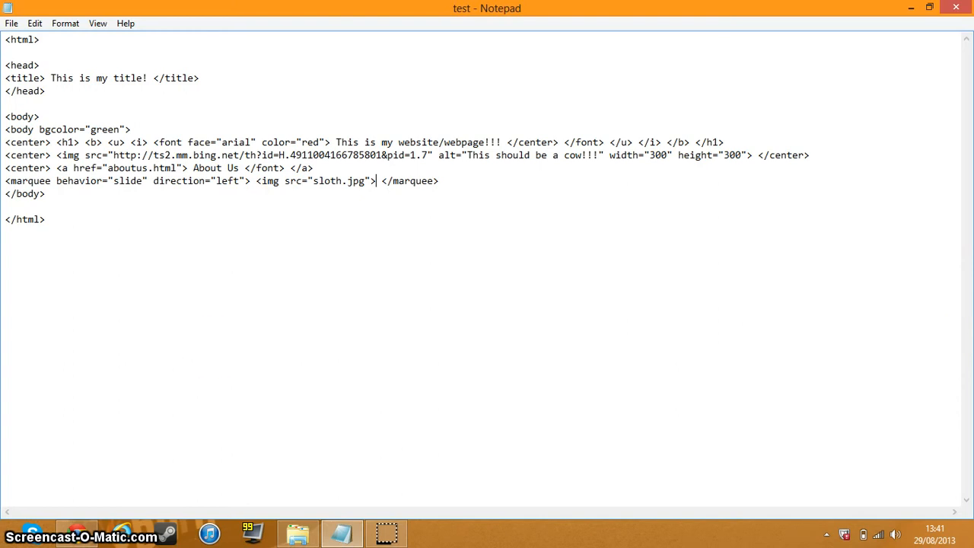
{"action": "mouse_move", "coordinate": [201, 191]}
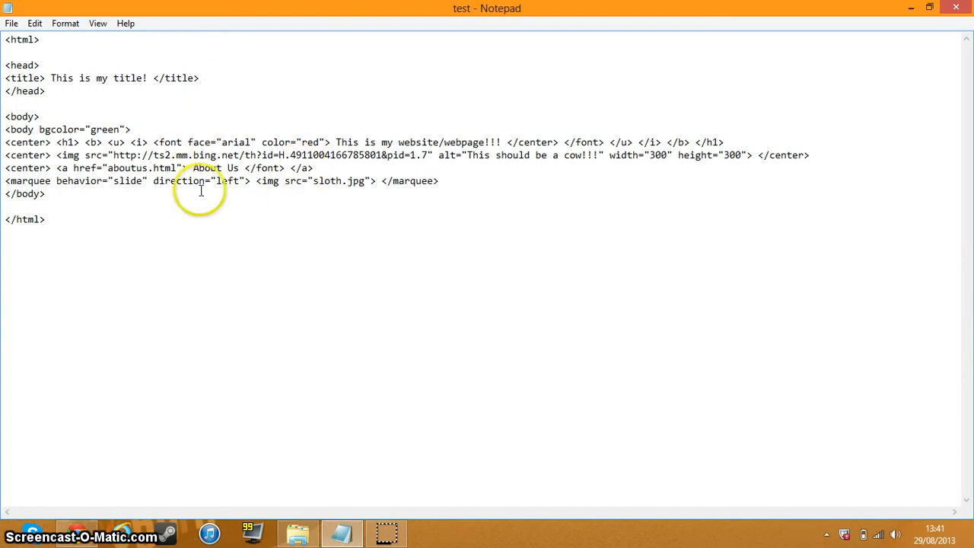
{"action": "mouse_move", "coordinate": [289, 180]}
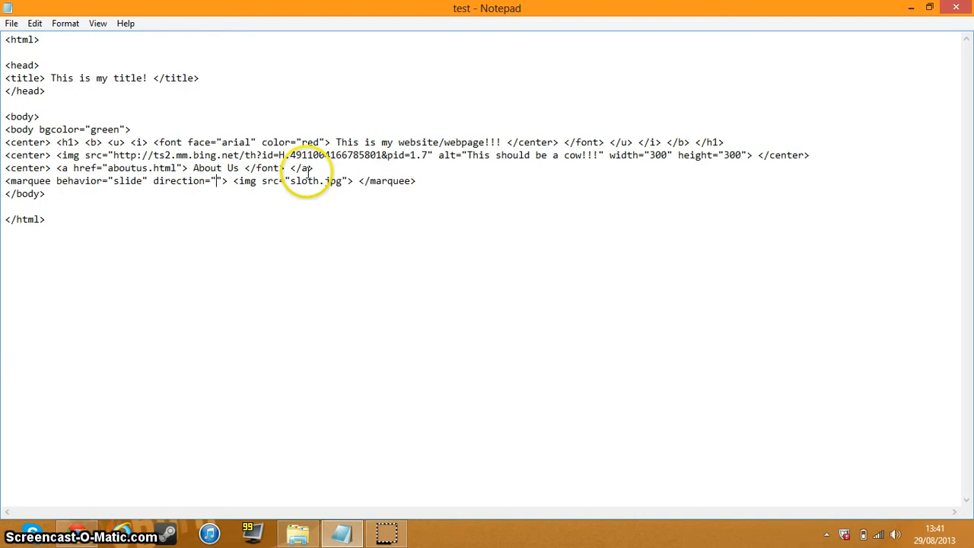
Preview other marquee directions such as up in Chrome, then set direction back to left.
{"action": "left_click", "coordinate": [11, 23]}
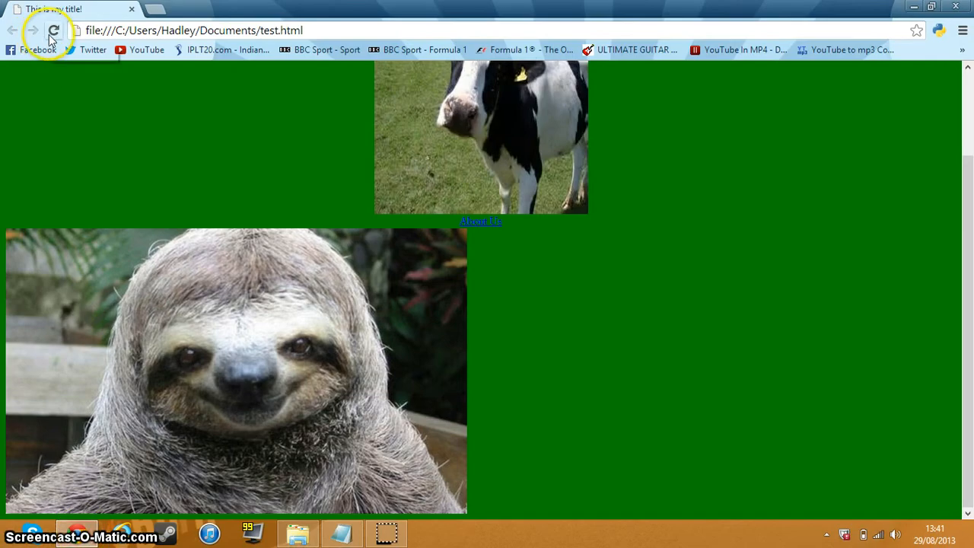
{"action": "scroll", "scroll_direction": "down", "scroll_amount": 3}
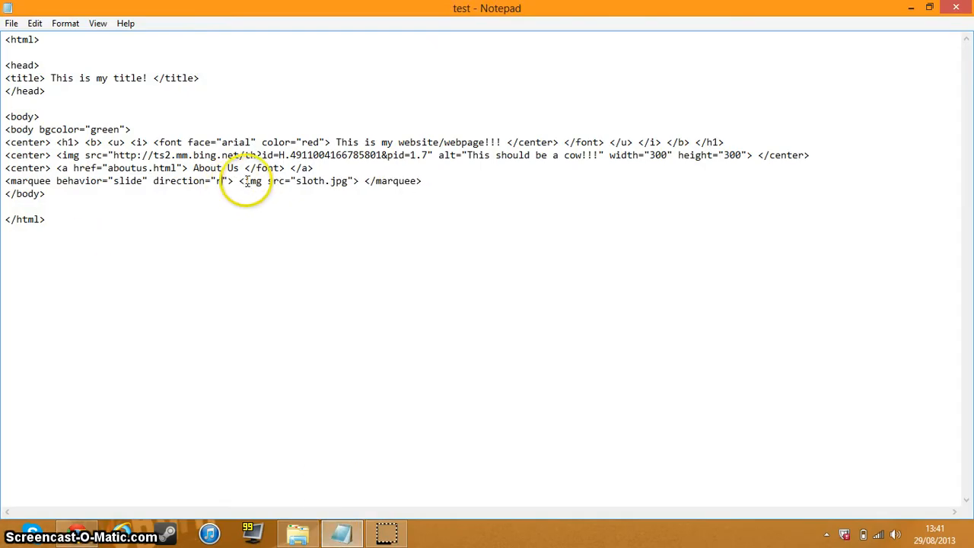
{"action": "type", "text": "up"}
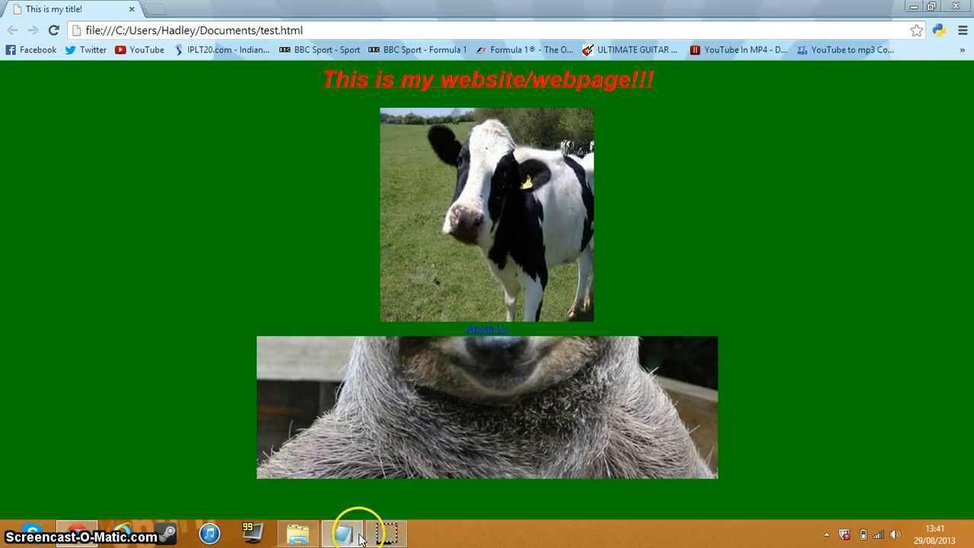
{"action": "left_click", "coordinate": [341, 532]}
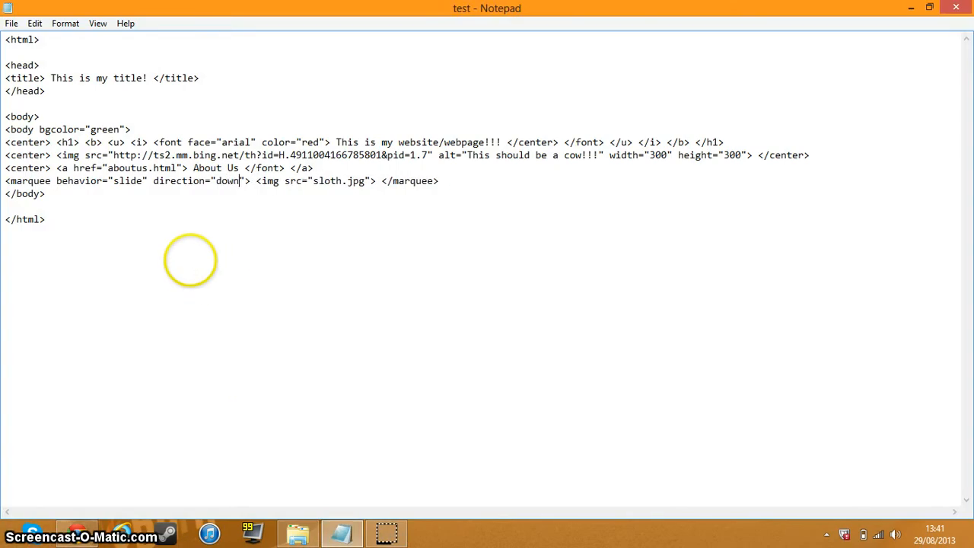
{"action": "key", "text": "BackSpace"}
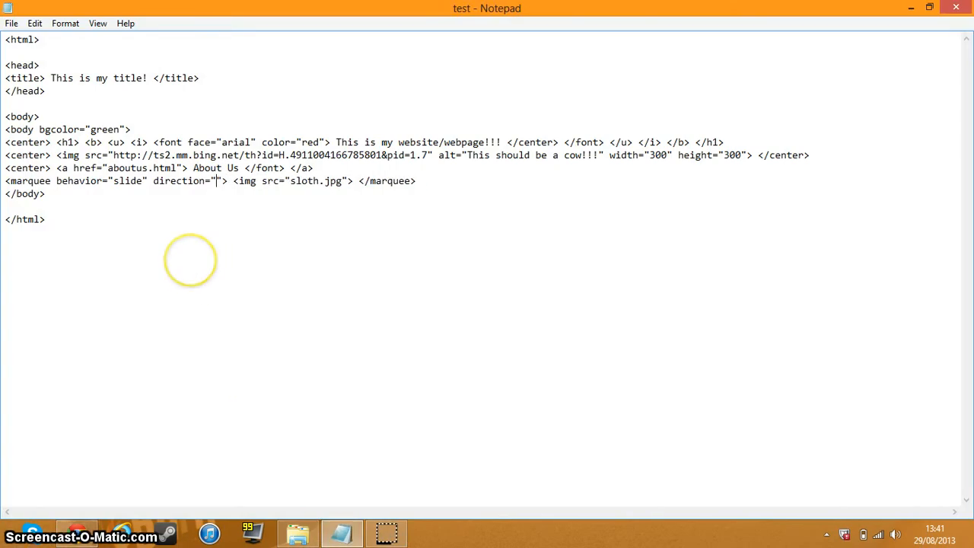
{"action": "type", "text": "left"}
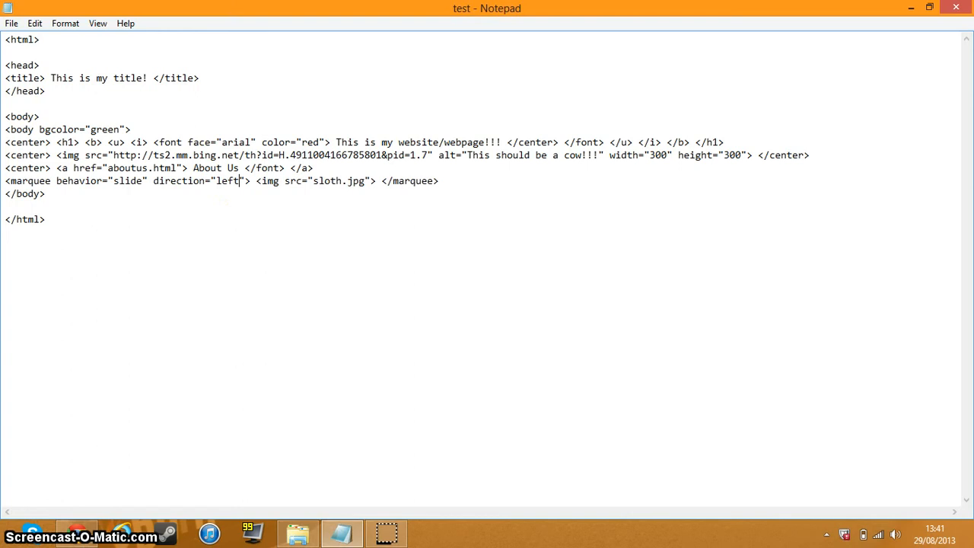
{"action": "mouse_move", "coordinate": [222, 199]}
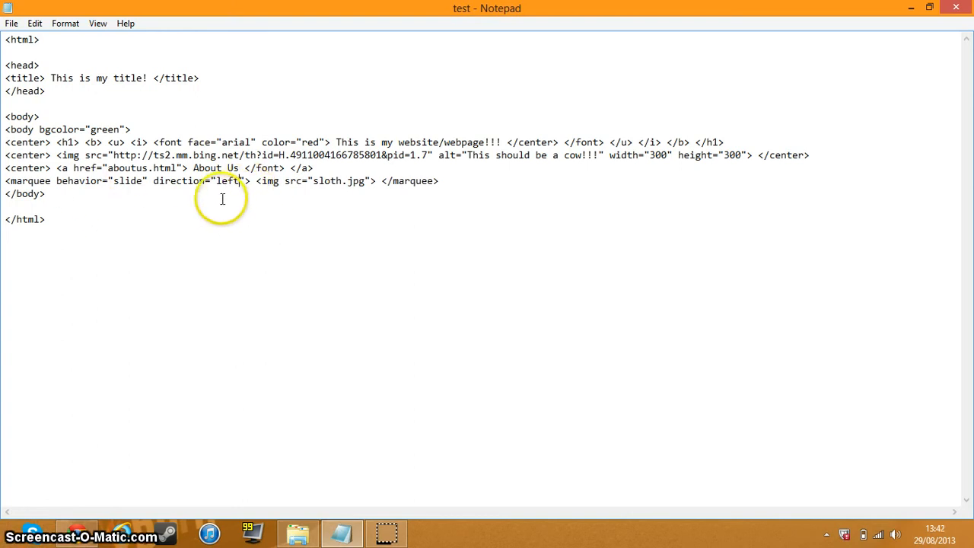
{"action": "mouse_move", "coordinate": [133, 181]}
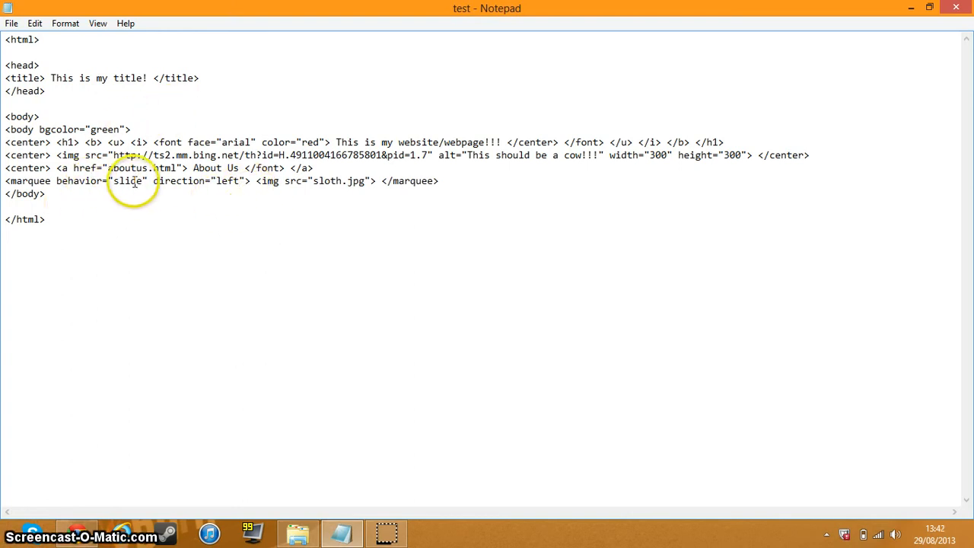
Change the marquee behavior from slide to scroll, keeping direction left.
{"action": "double_click", "coordinate": [128, 181]}
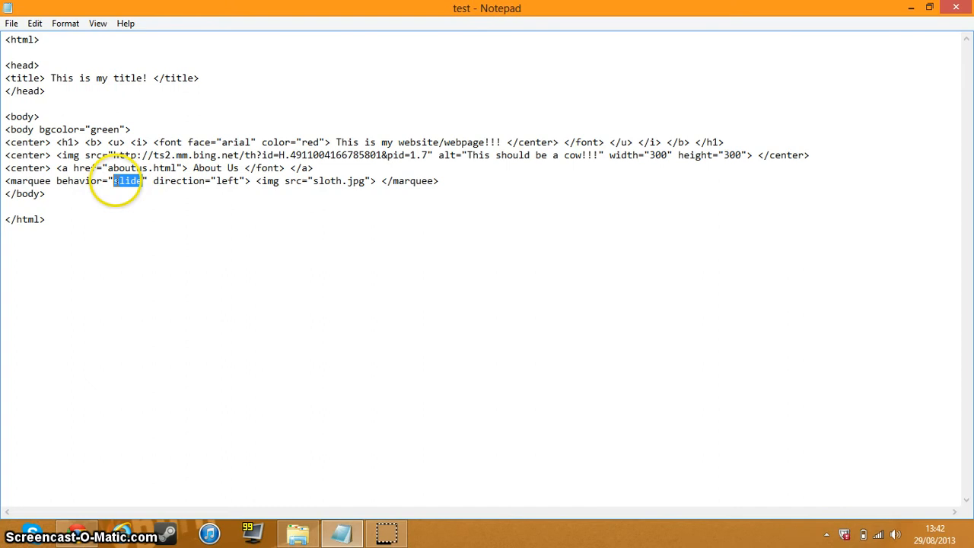
{"action": "key", "text": "Delete"}
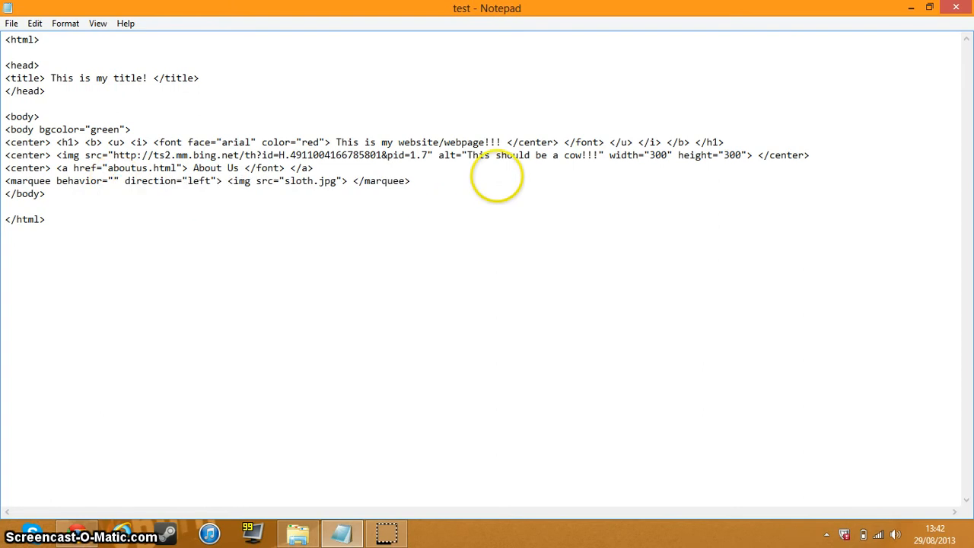
{"action": "type", "text": "scroll"}
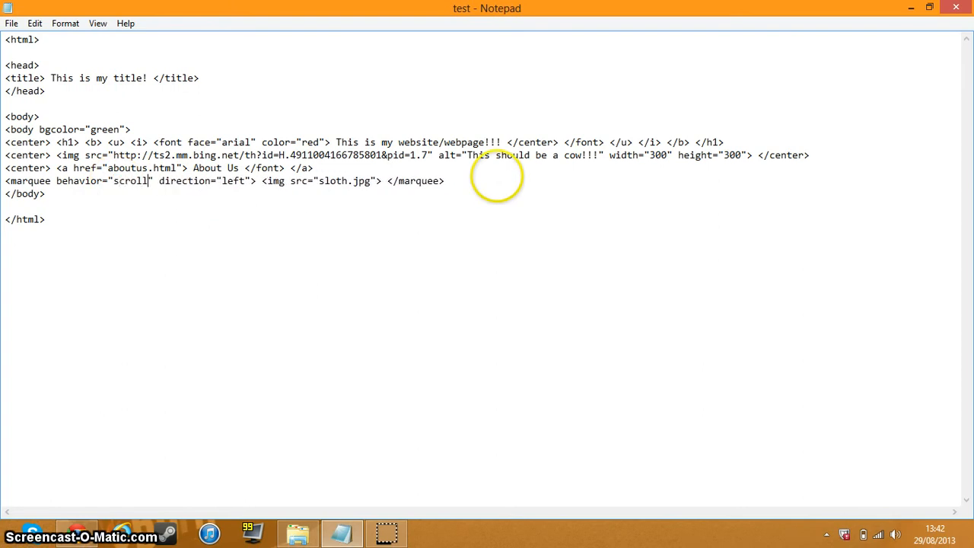
{"action": "mouse_move", "coordinate": [711, 320]}
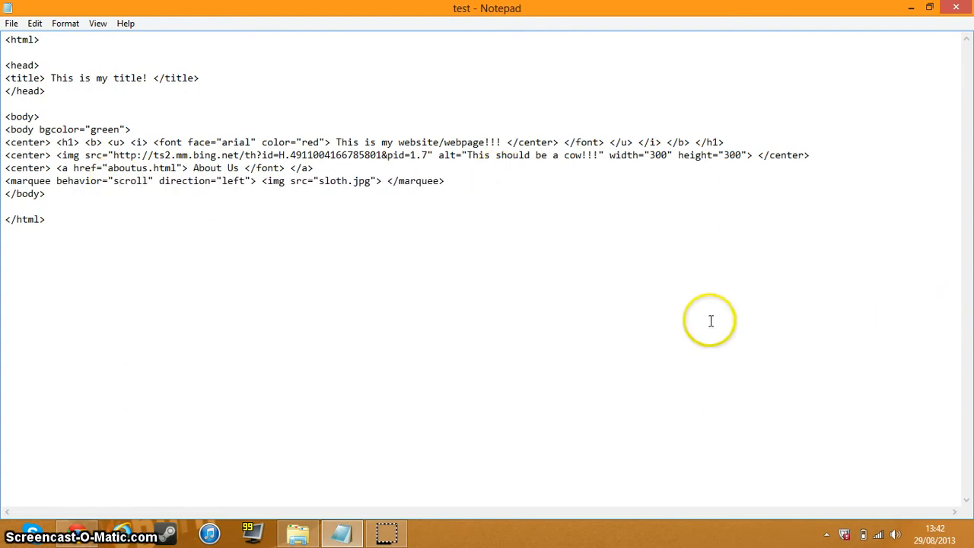
{"action": "mouse_move", "coordinate": [710, 320]}
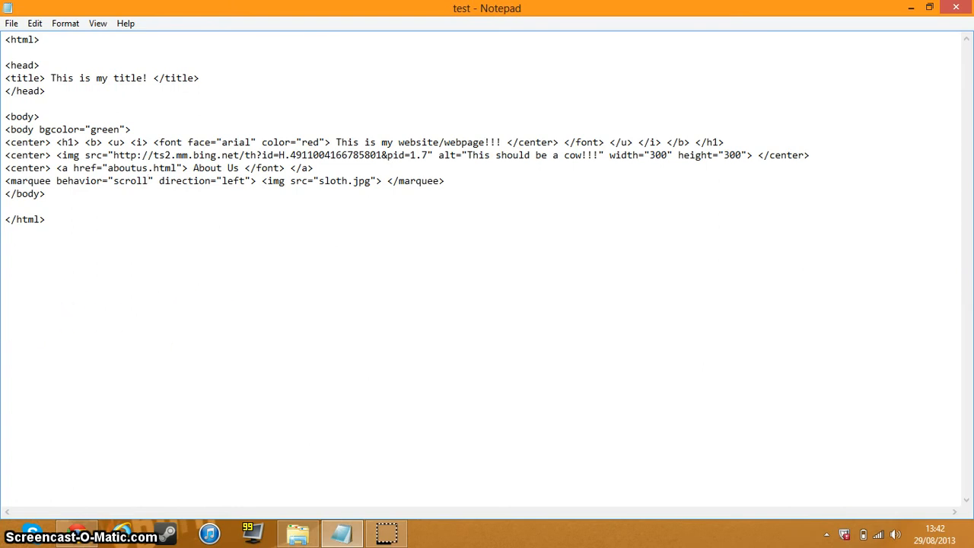
{"action": "mouse_move", "coordinate": [966, 267]}
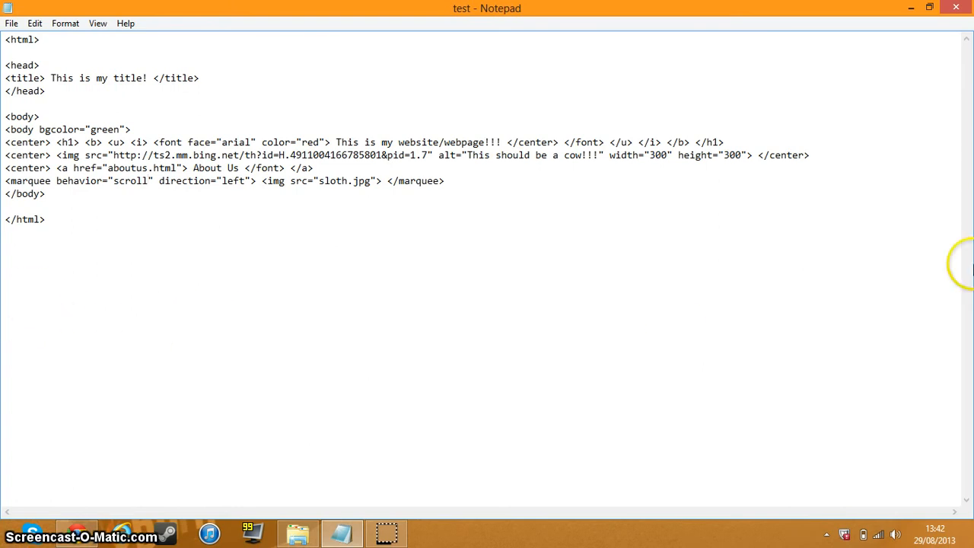
{"action": "mouse_move", "coordinate": [420, 315]}
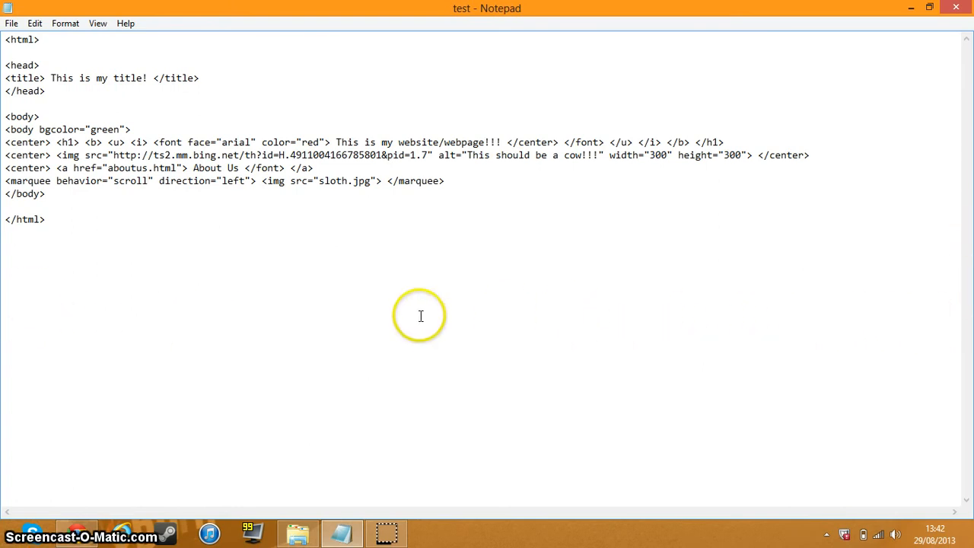
{"action": "mouse_move", "coordinate": [966, 358]}
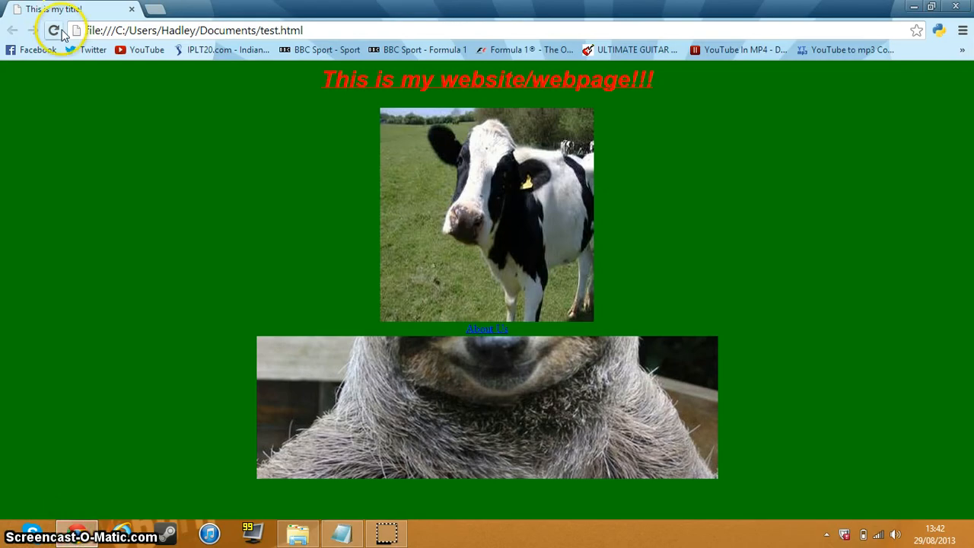
{"action": "scroll", "scroll_direction": "down", "scroll_amount": 3}
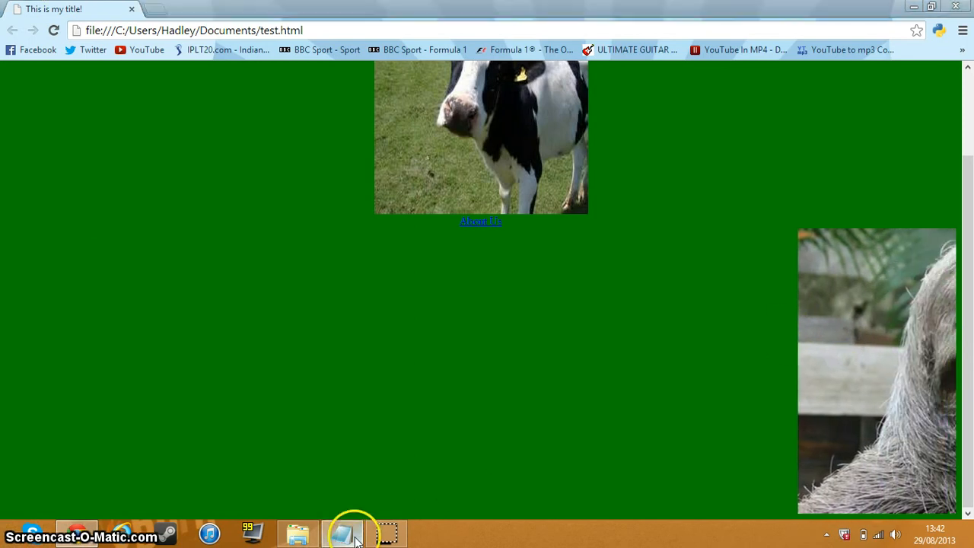
Change the marquee direction from left to up and reload the page in Chrome.
{"action": "left_click", "coordinate": [342, 532]}
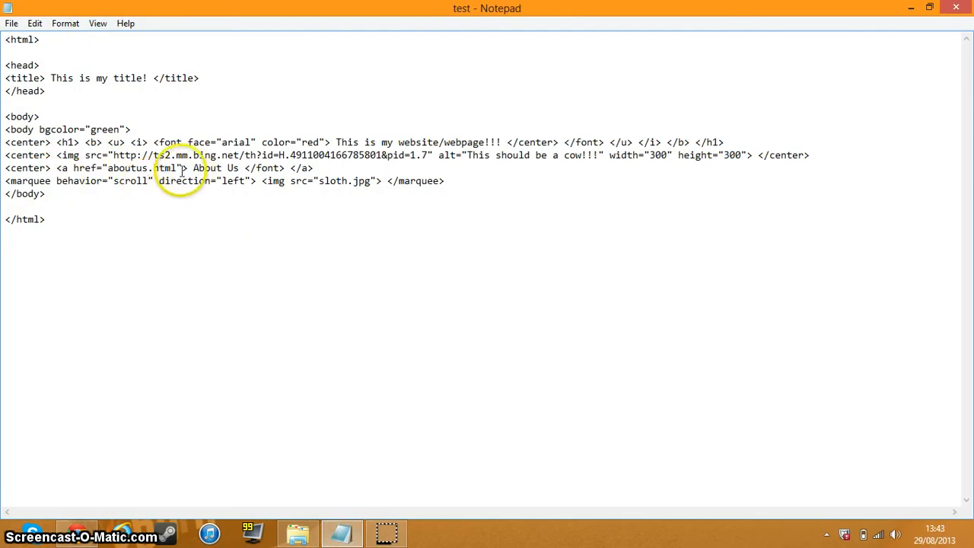
{"action": "mouse_move", "coordinate": [251, 180]}
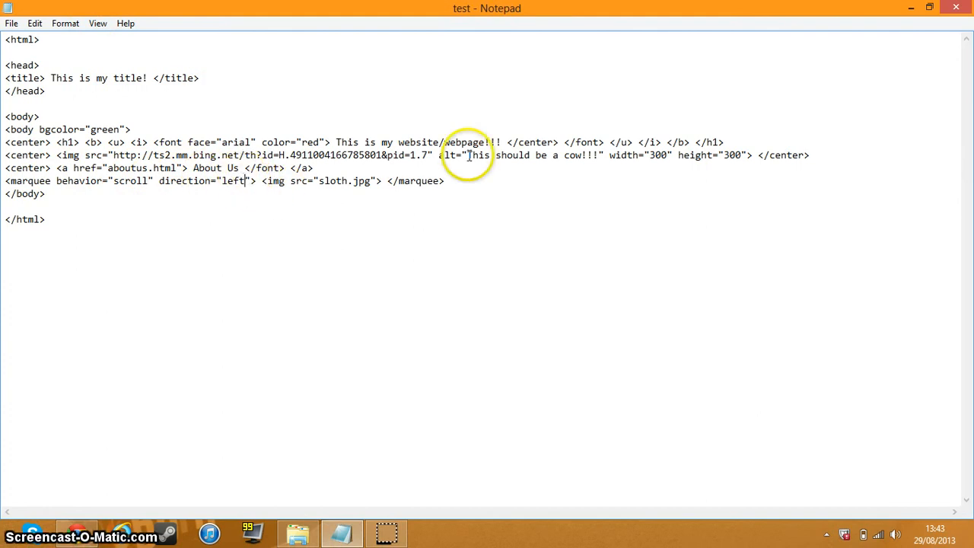
{"action": "type", "text": "up"}
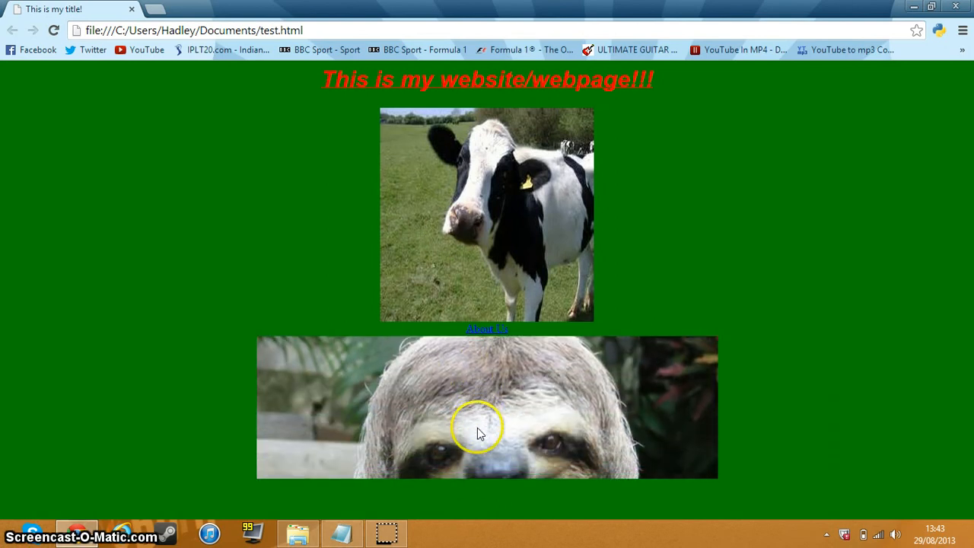
{"action": "left_click", "coordinate": [53, 30]}
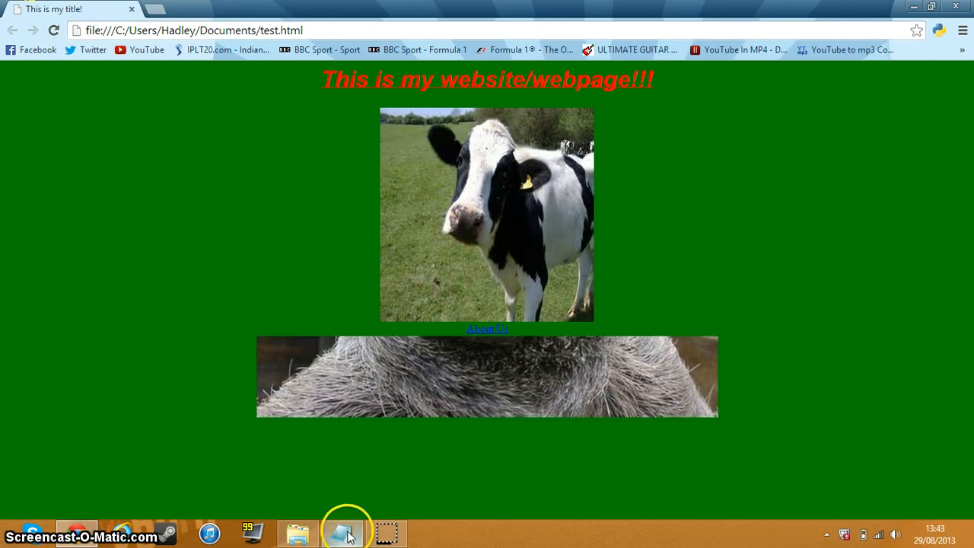
Replace behavior scroll with bounce and retype the direction as left.
{"action": "left_click", "coordinate": [341, 532]}
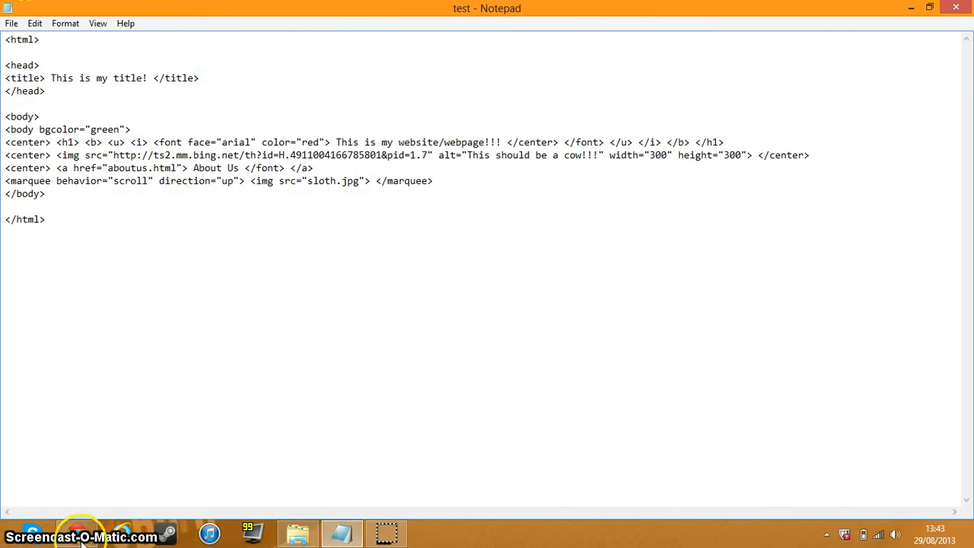
{"action": "mouse_move", "coordinate": [143, 181]}
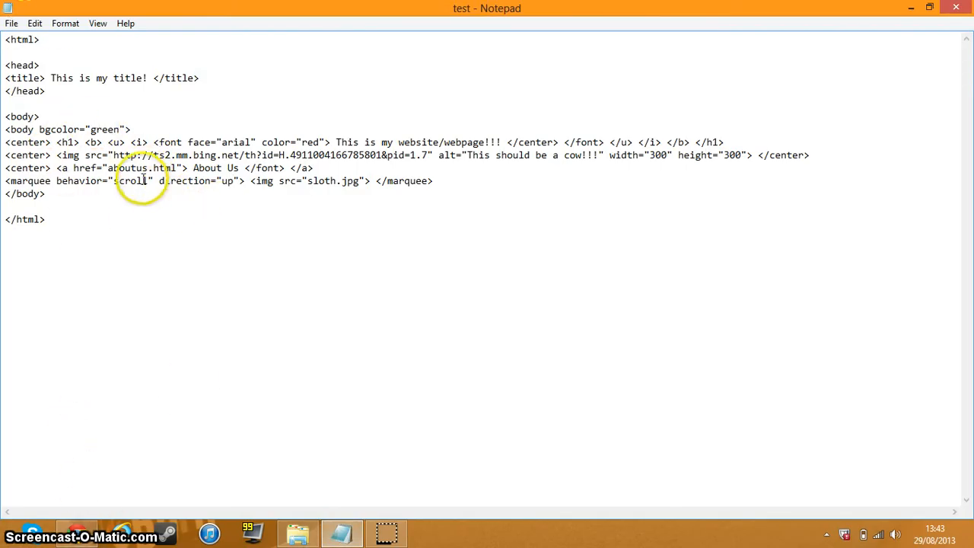
{"action": "double_click", "coordinate": [131, 180]}
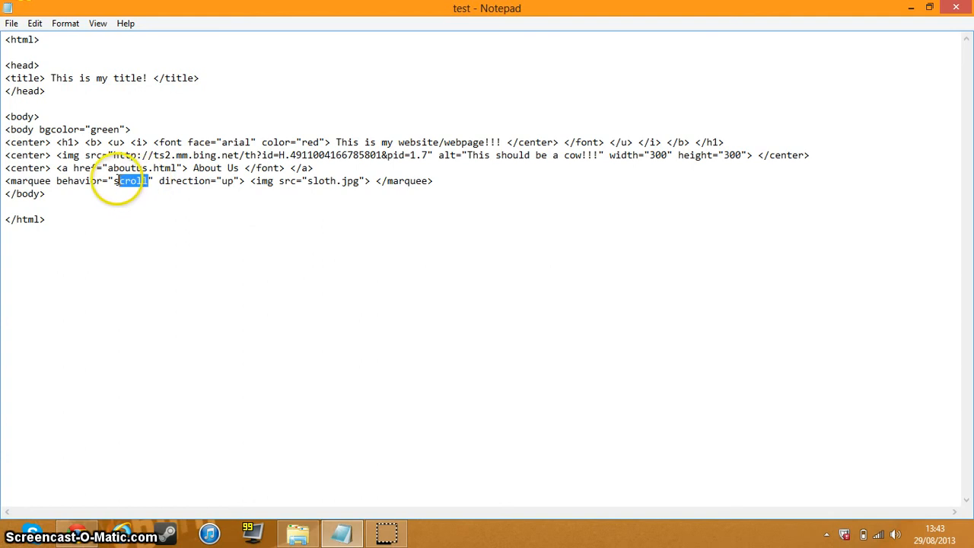
{"action": "left_click", "coordinate": [141, 180]}
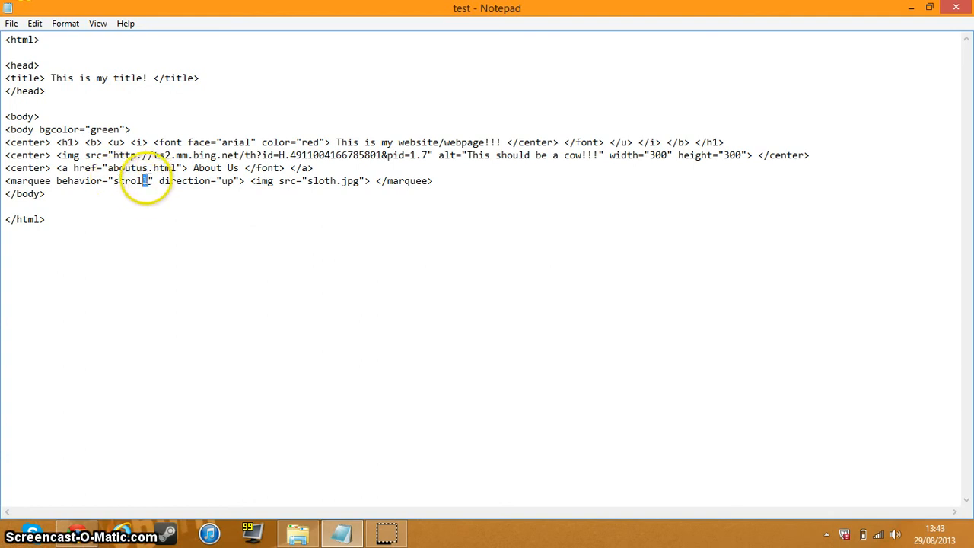
{"action": "double_click", "coordinate": [132, 181]}
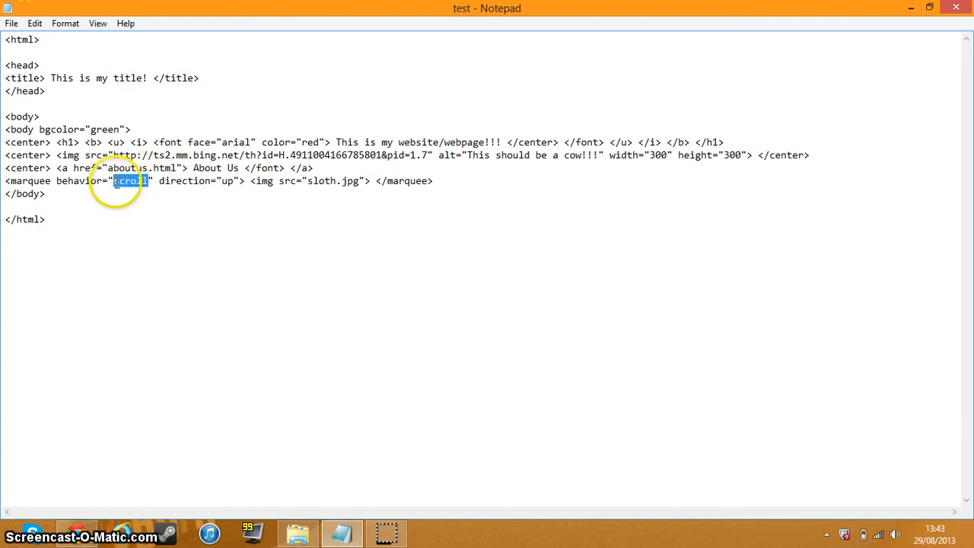
{"action": "type", "text": "bounce"}
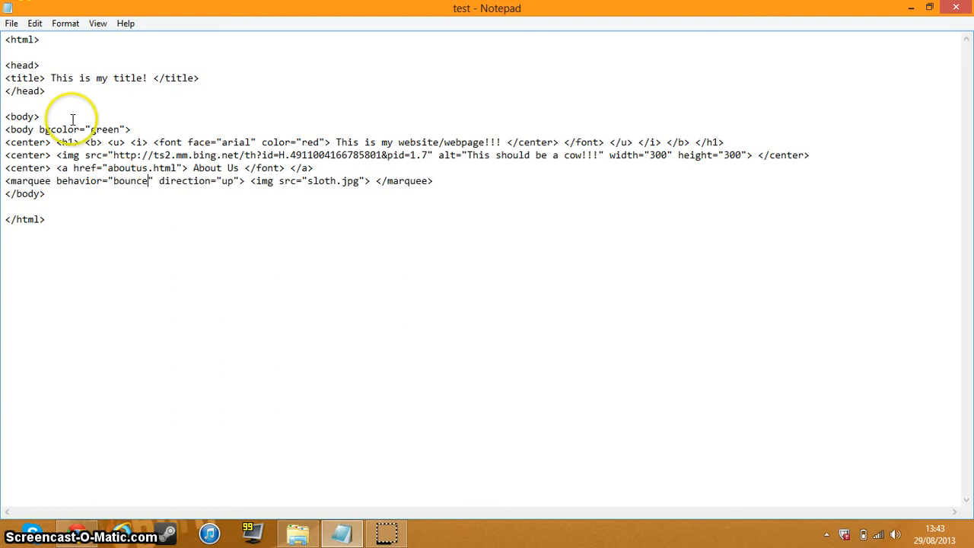
{"action": "mouse_move", "coordinate": [234, 181]}
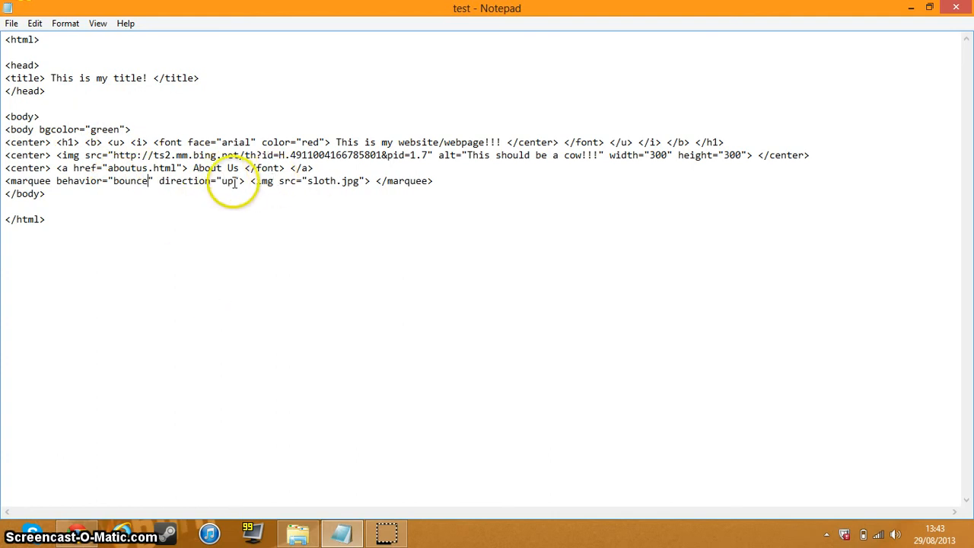
{"action": "type", "text": "le"}
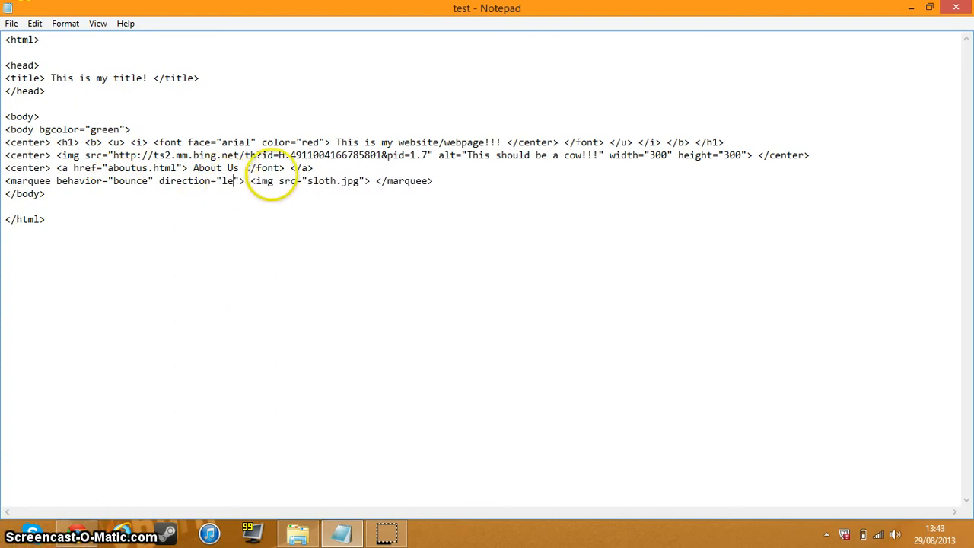
{"action": "left_click", "coordinate": [12, 23]}
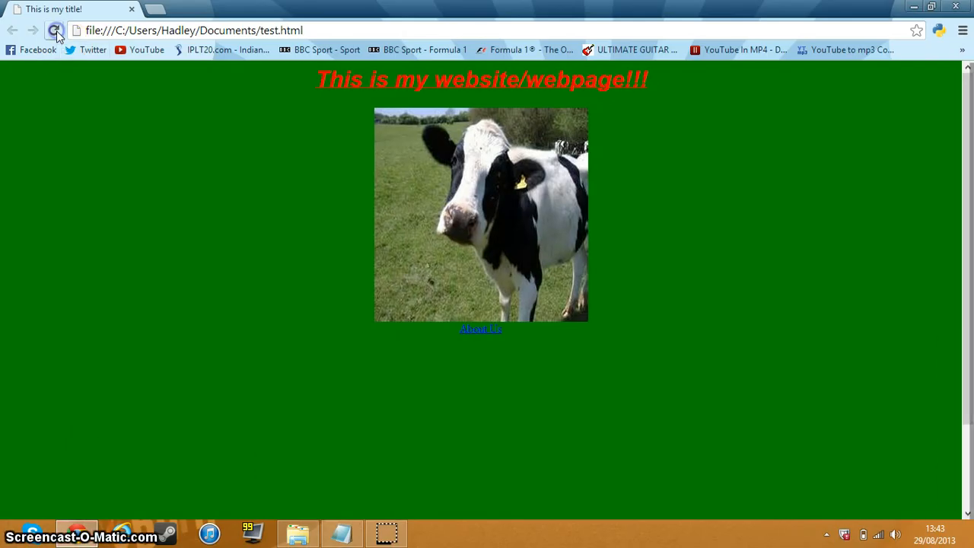
Scroll the Chrome preview to watch the sloth image bounce in the marquee.
{"action": "scroll", "scroll_direction": "down", "scroll_amount": 3}
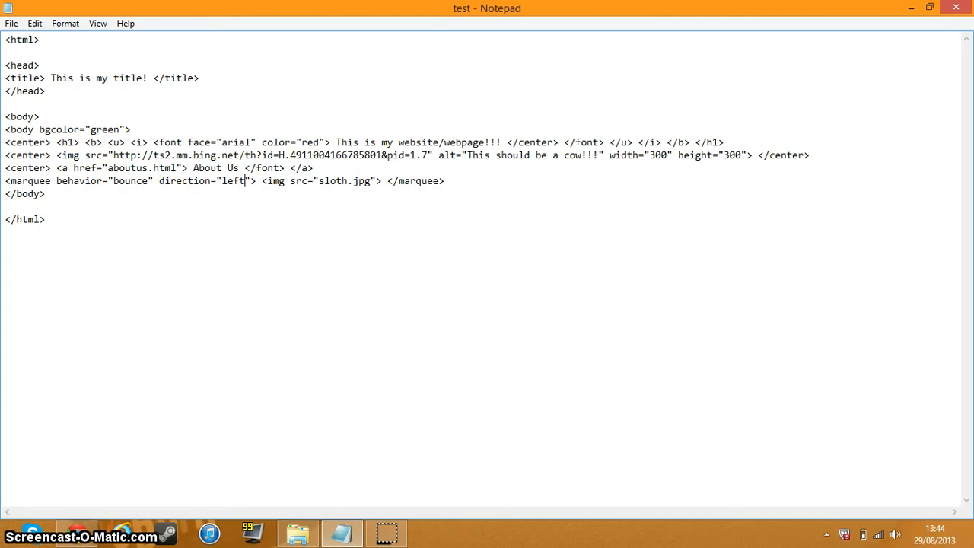
{"action": "mouse_move", "coordinate": [143, 180]}
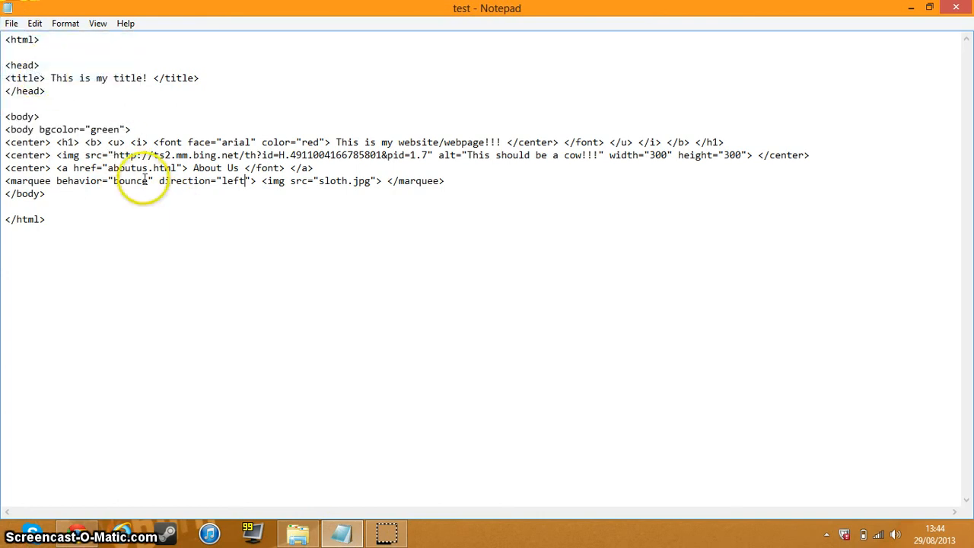
Select and delete 'bounce' from the marquee's behavior attribute.
{"action": "double_click", "coordinate": [131, 181]}
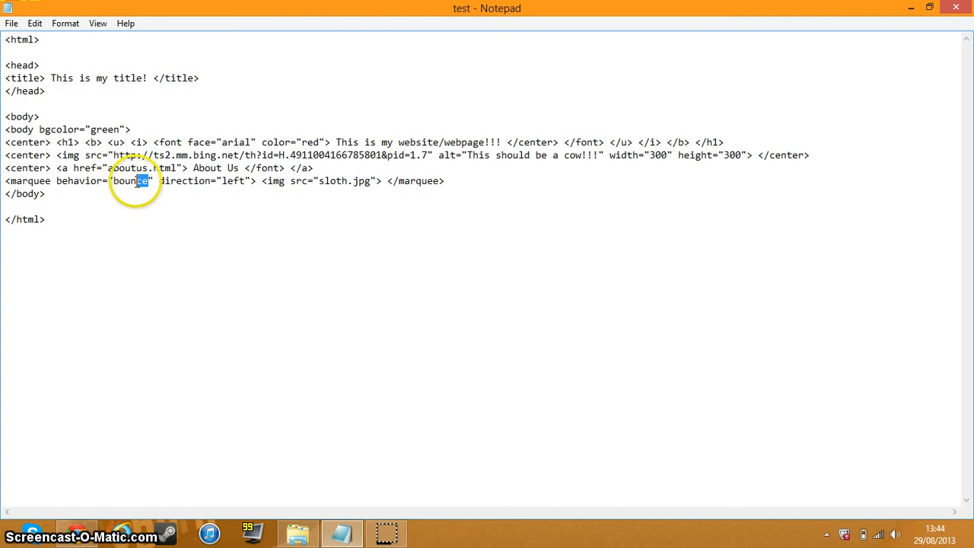
{"action": "double_click", "coordinate": [131, 180]}
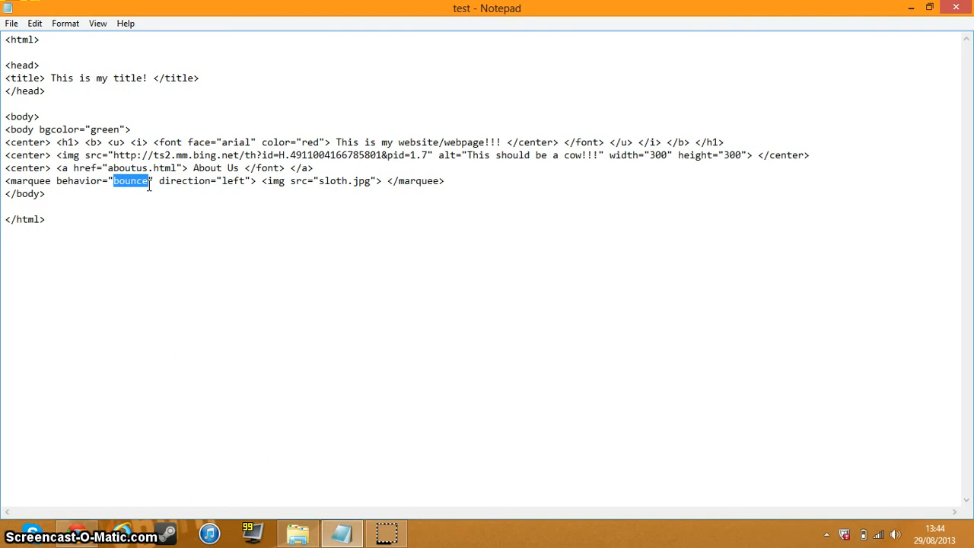
{"action": "key", "text": "Delete"}
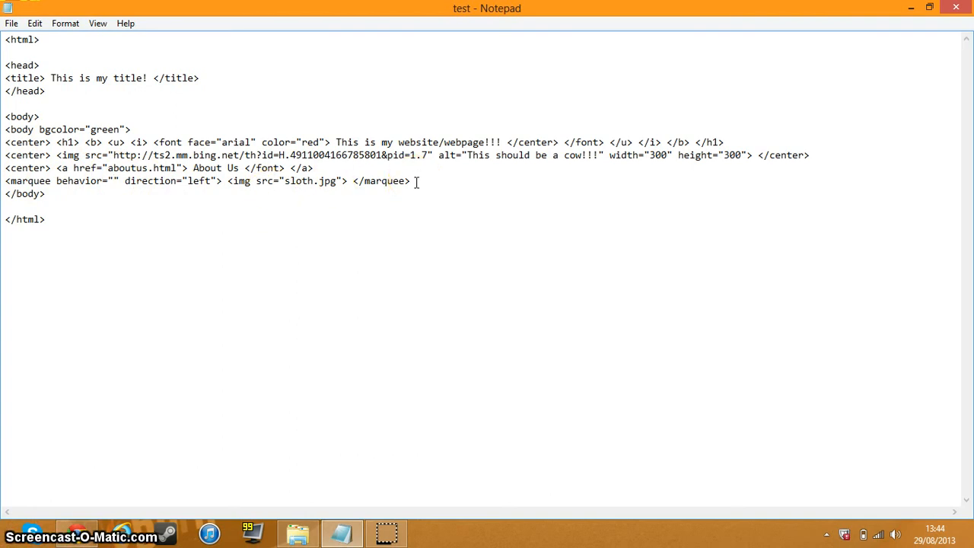
Try out new behavior values such as 'scroll' and 'slide' inside the empty quotes.
{"action": "type", "text": "scro"}
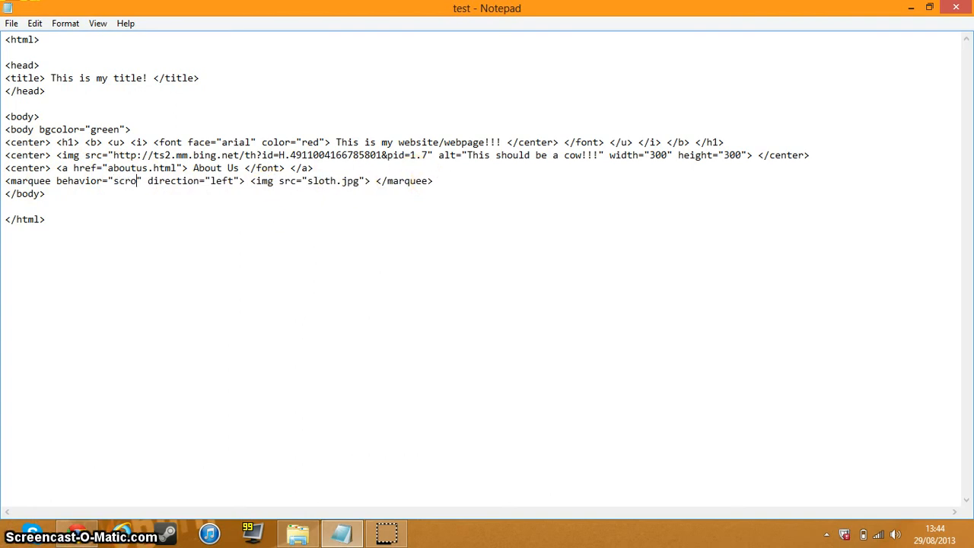
{"action": "key", "text": "BackSpace"}
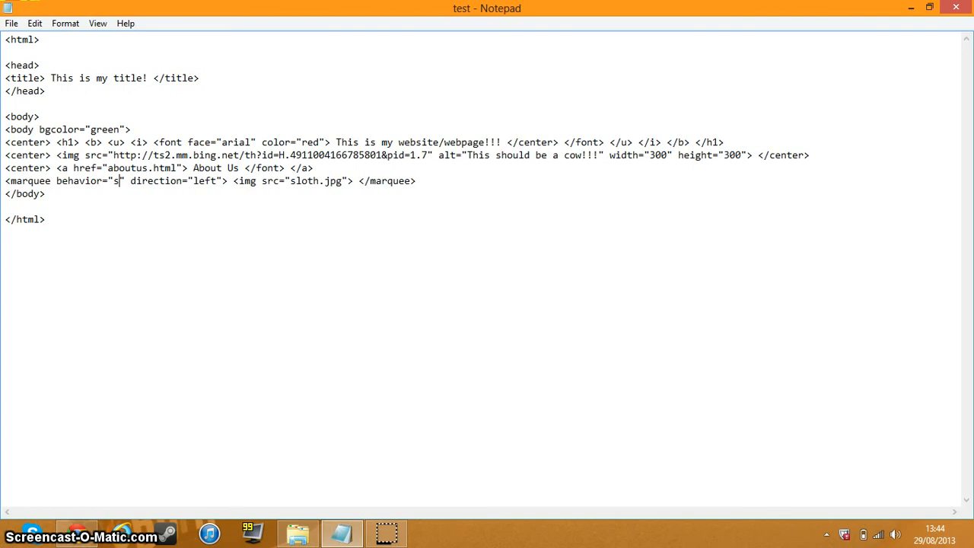
{"action": "key", "text": "Backspace"}
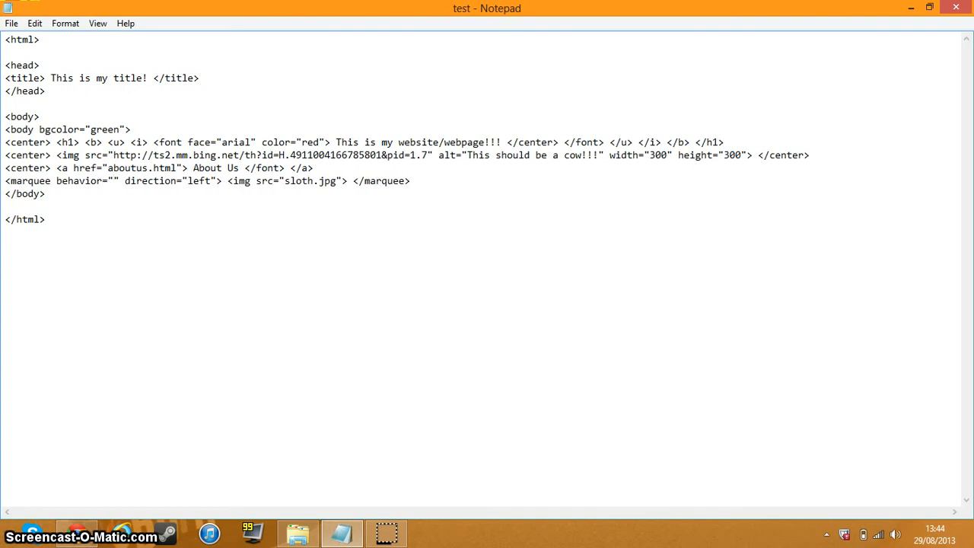
{"action": "type", "text": "s"}
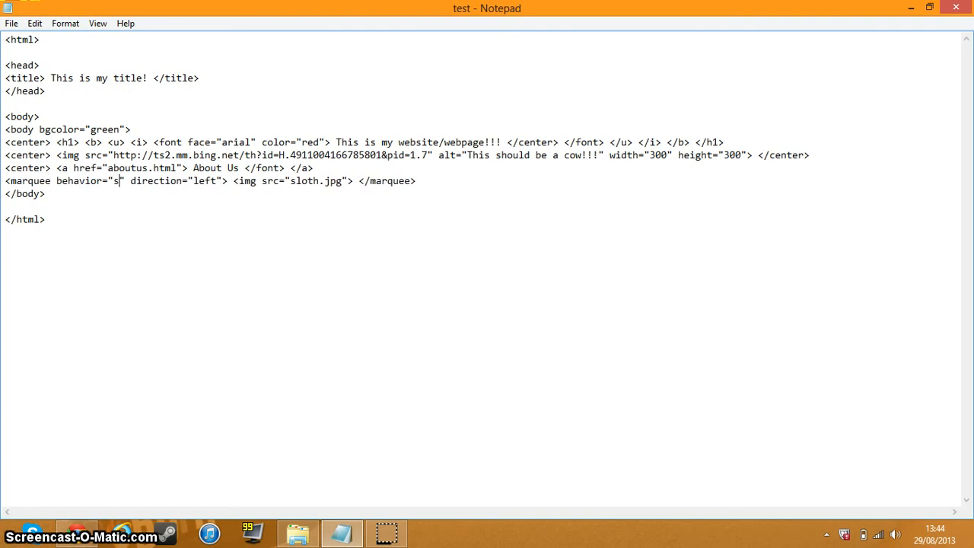
{"action": "type", "text": "lide"}
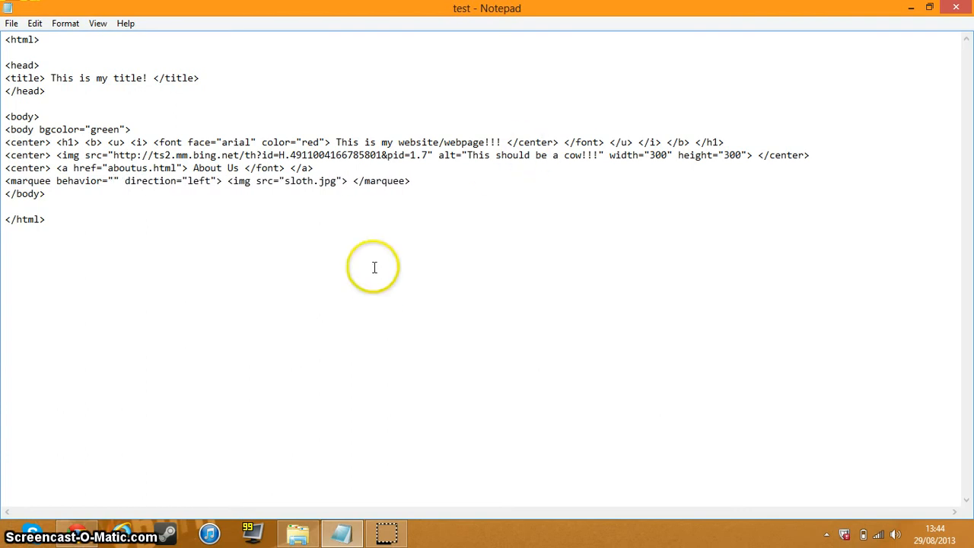
{"action": "mouse_move", "coordinate": [374, 267]}
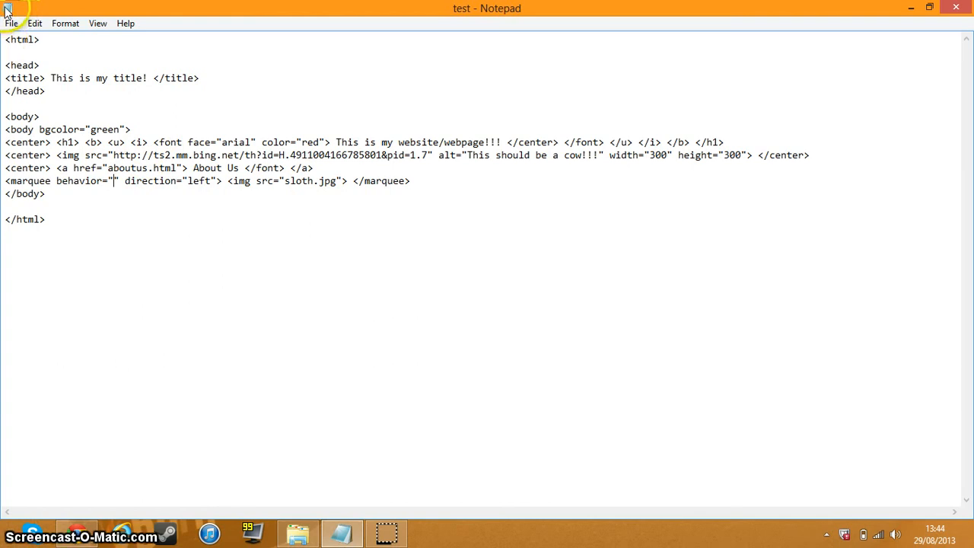
{"action": "mouse_move", "coordinate": [11, 23]}
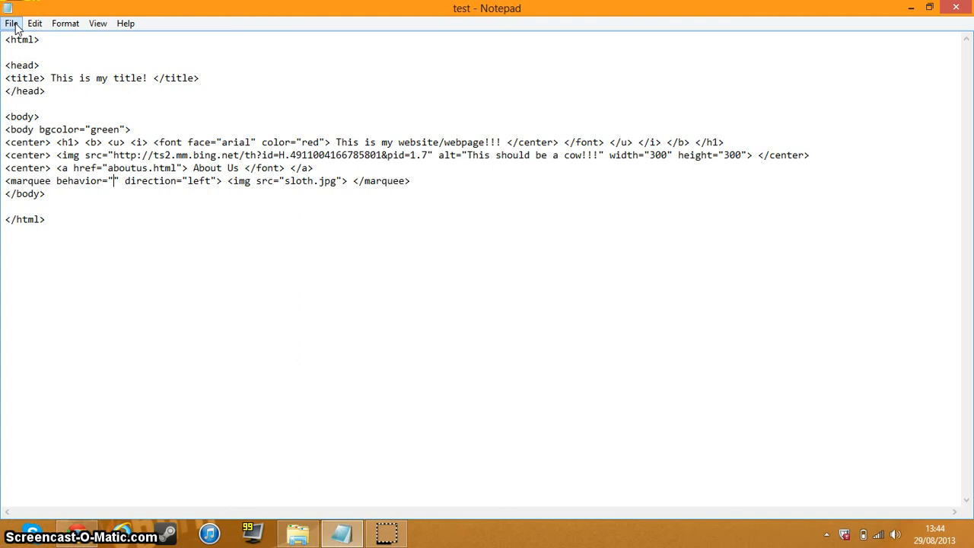
{"action": "mouse_move", "coordinate": [336, 253]}
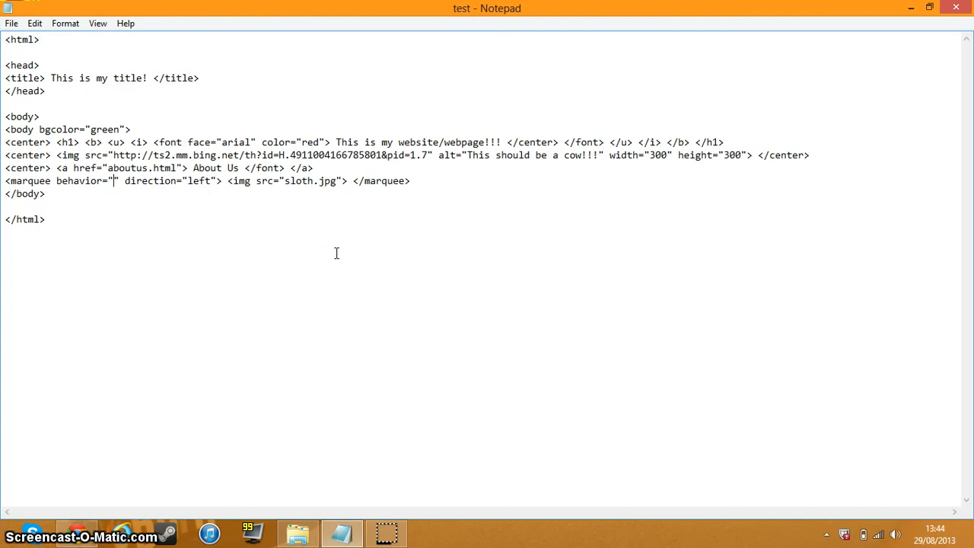